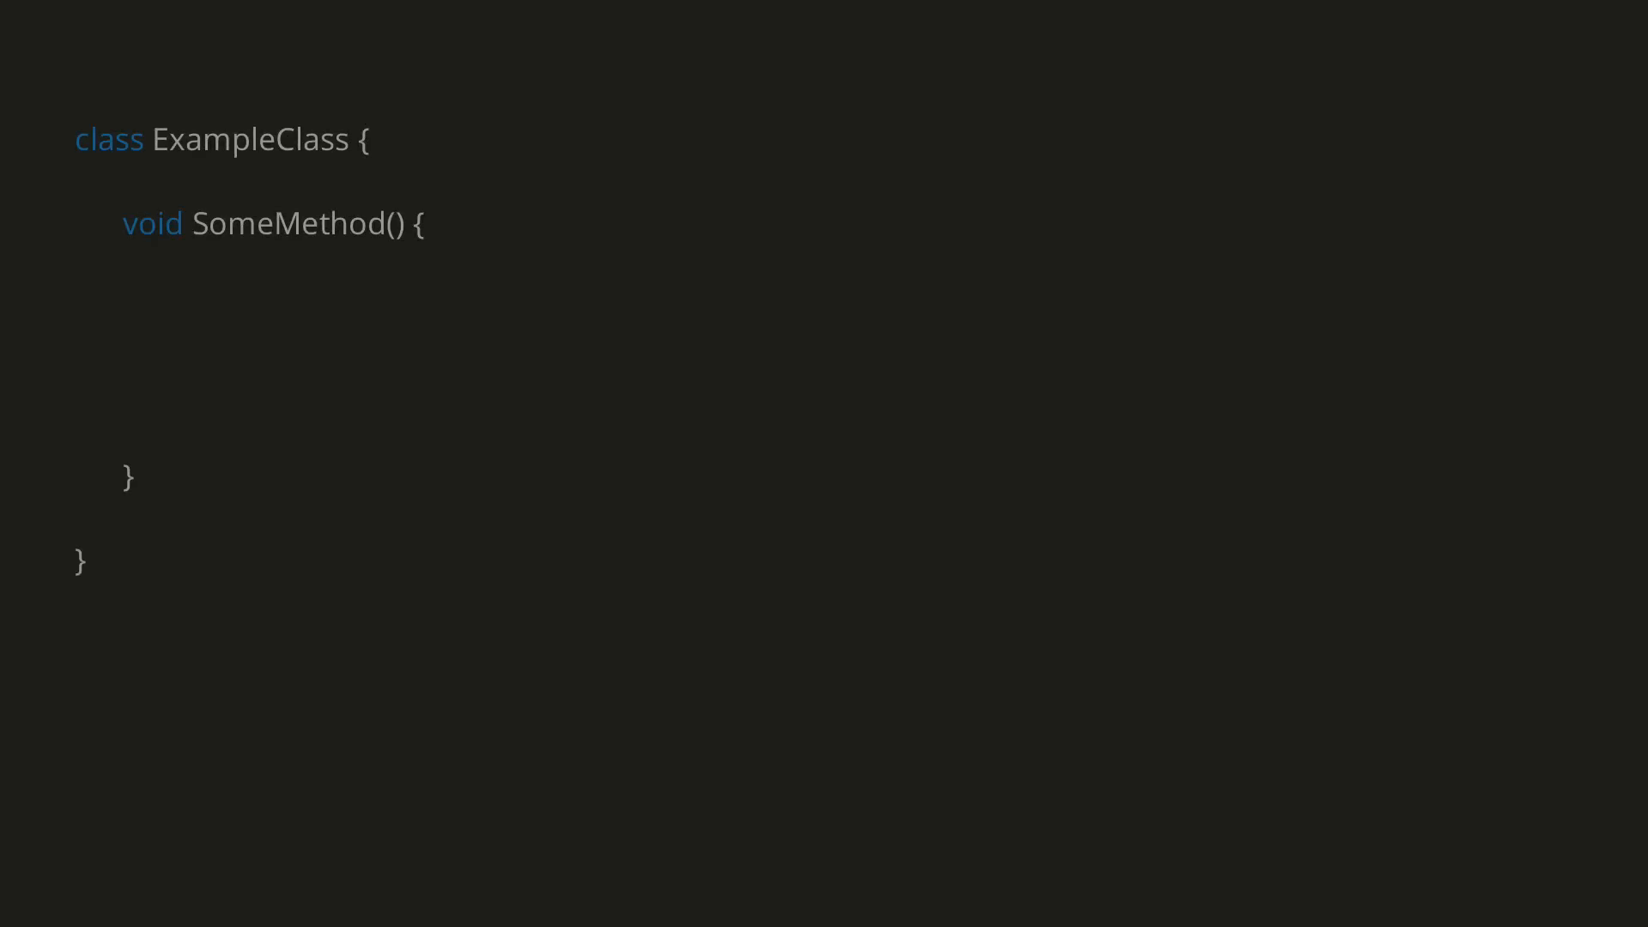
text(for)
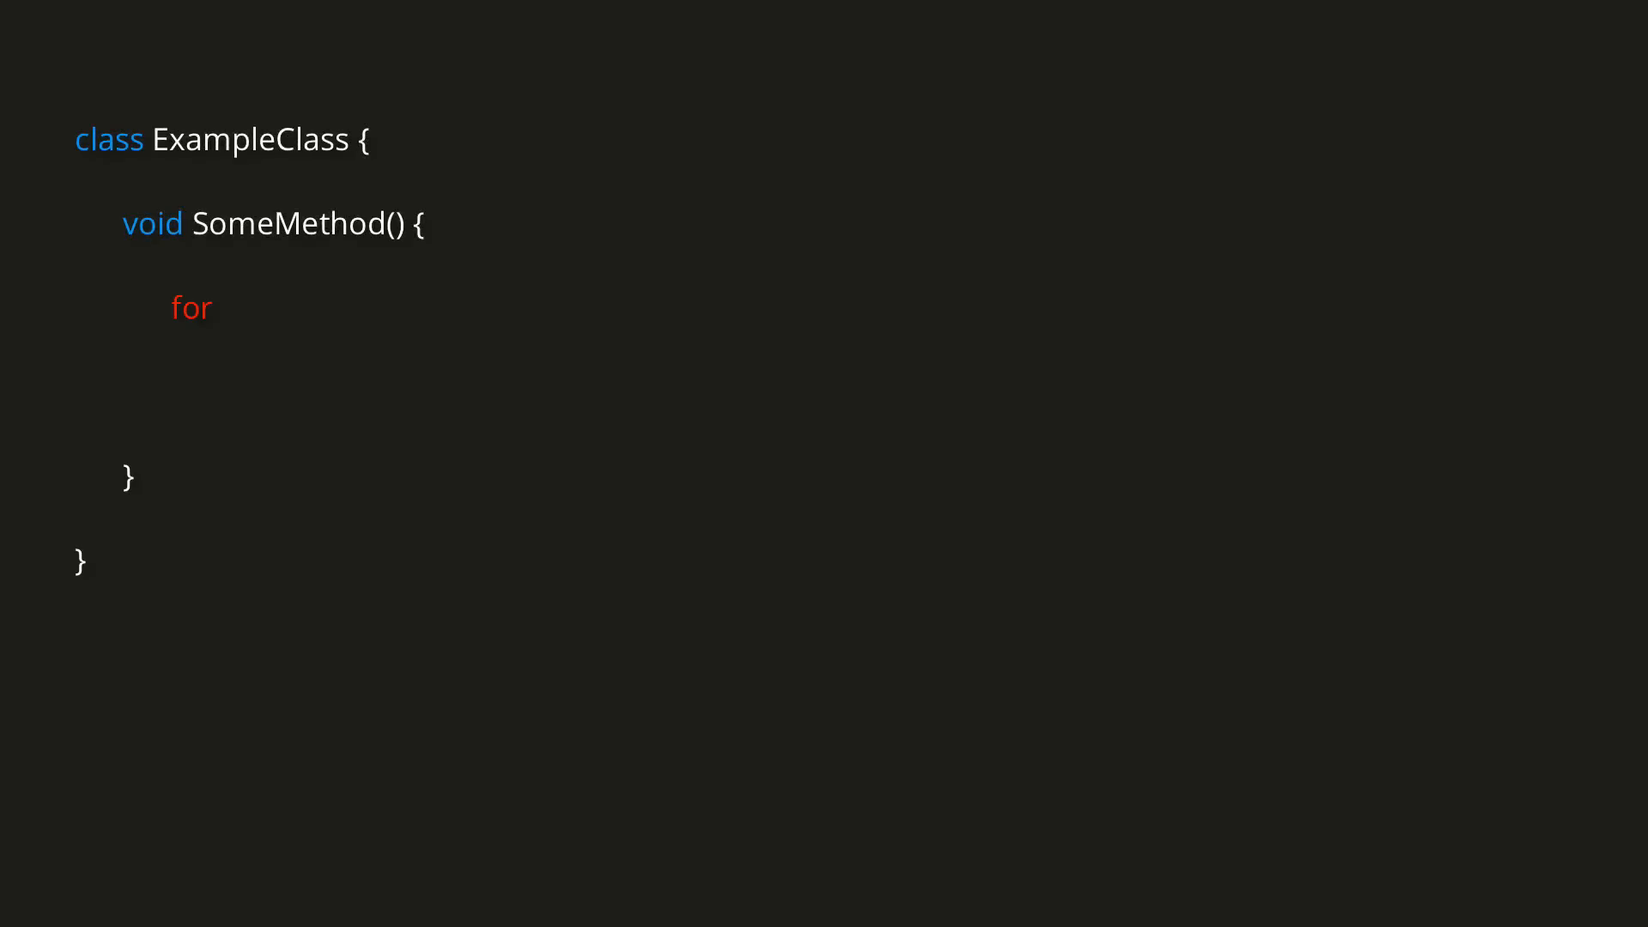
text(())
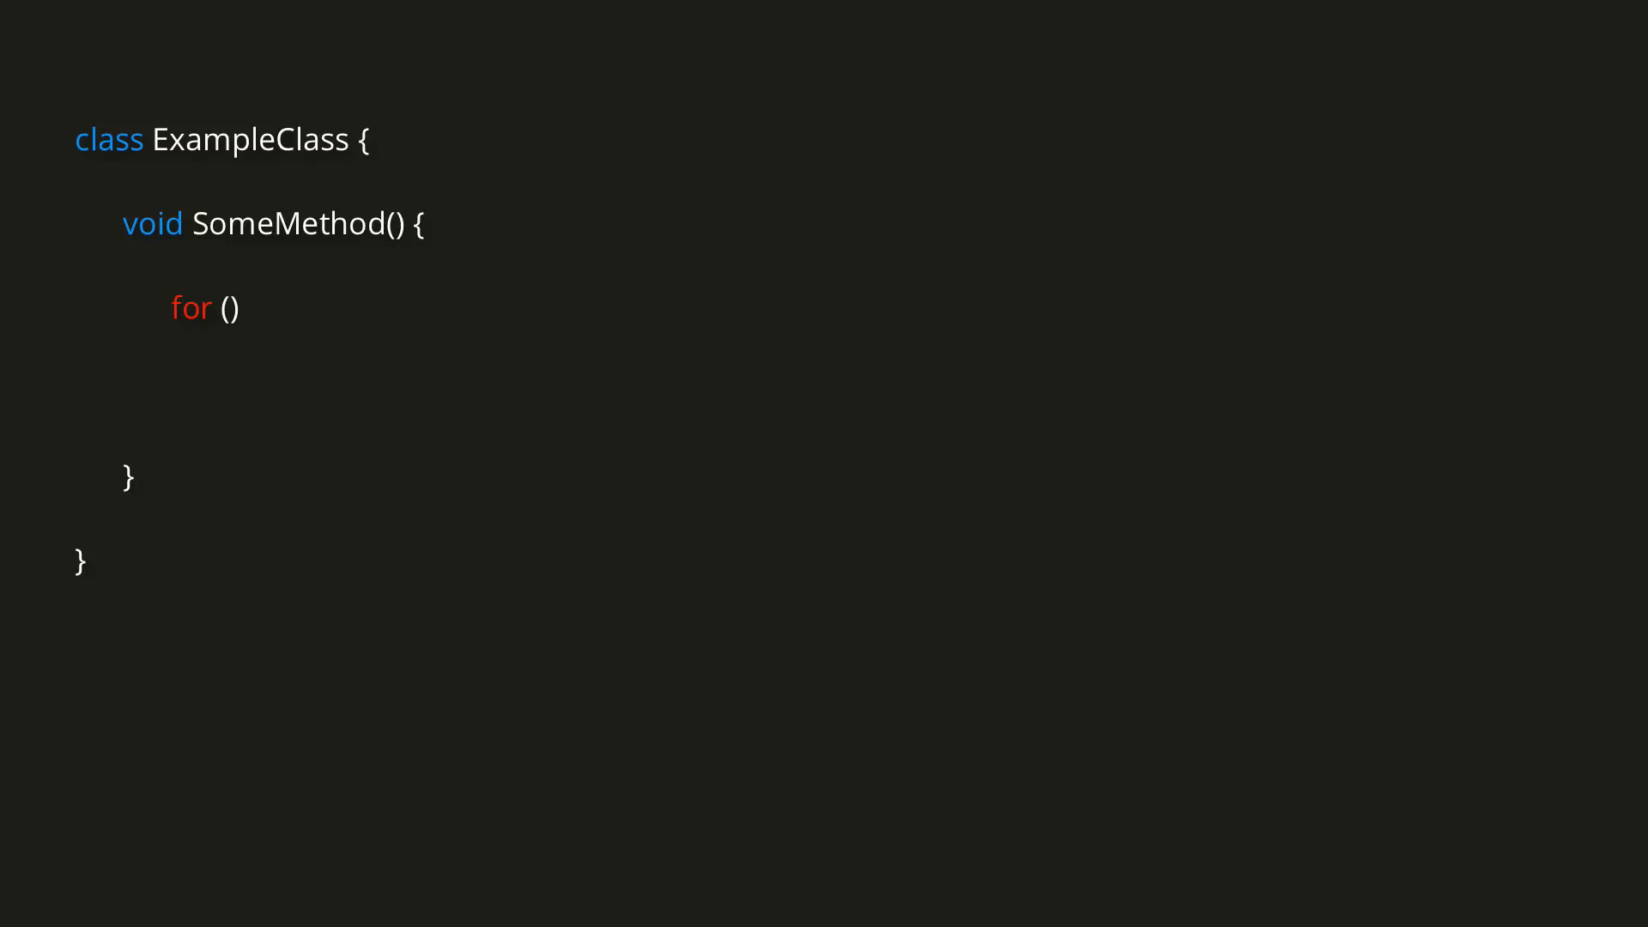
text({)
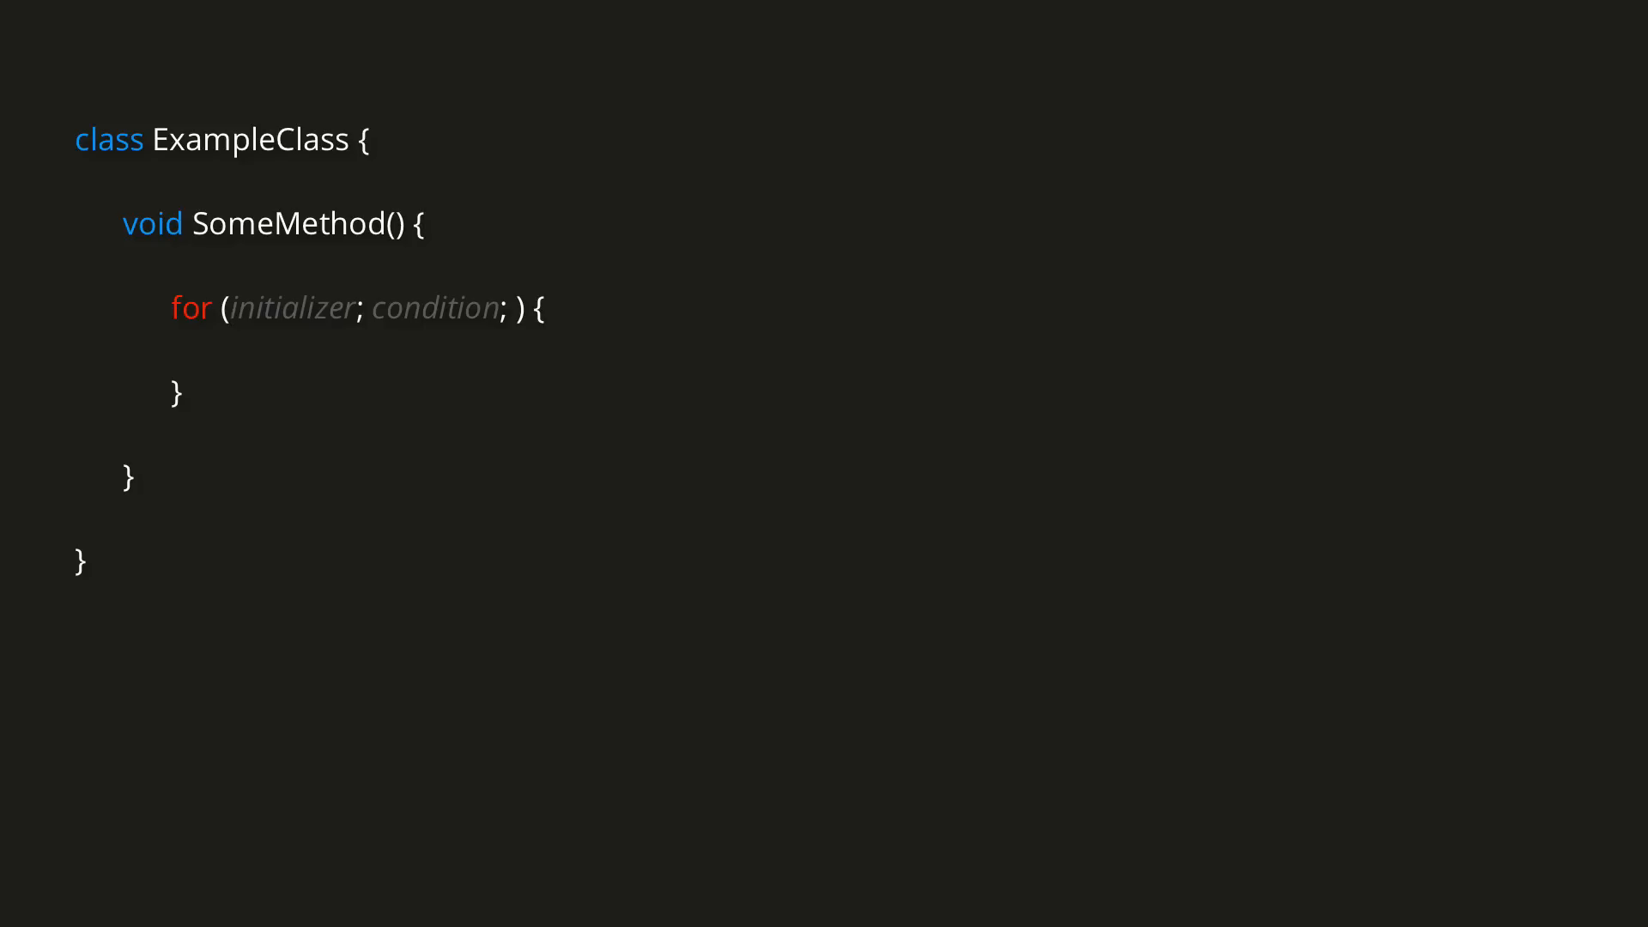
text(iterator)
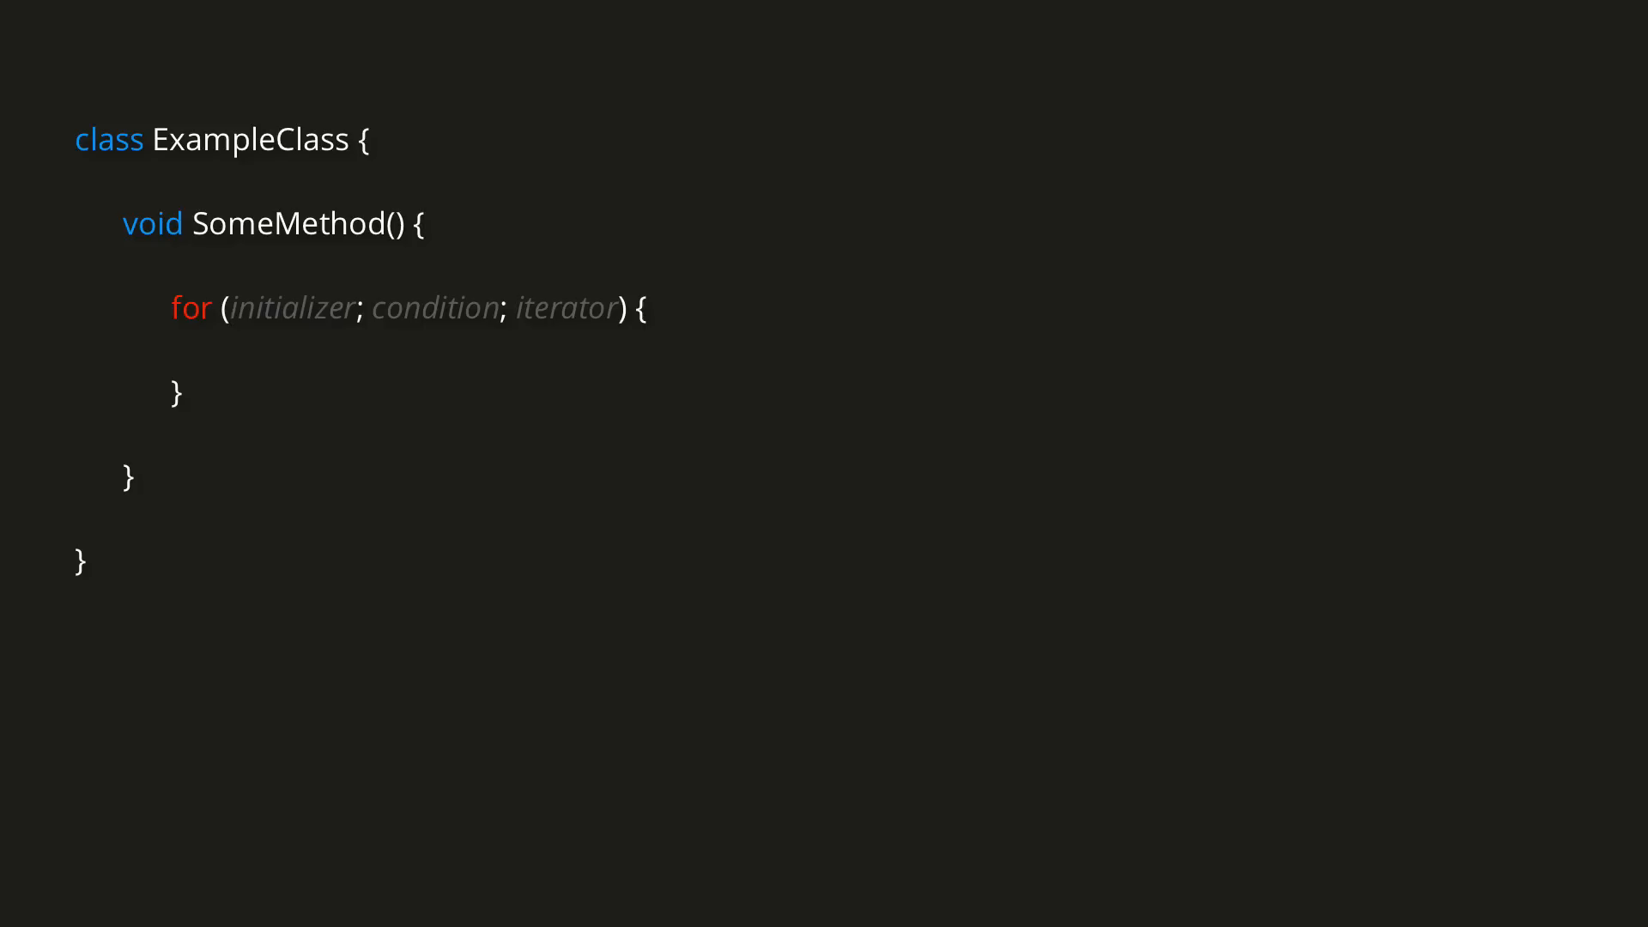
text(int i = 0)
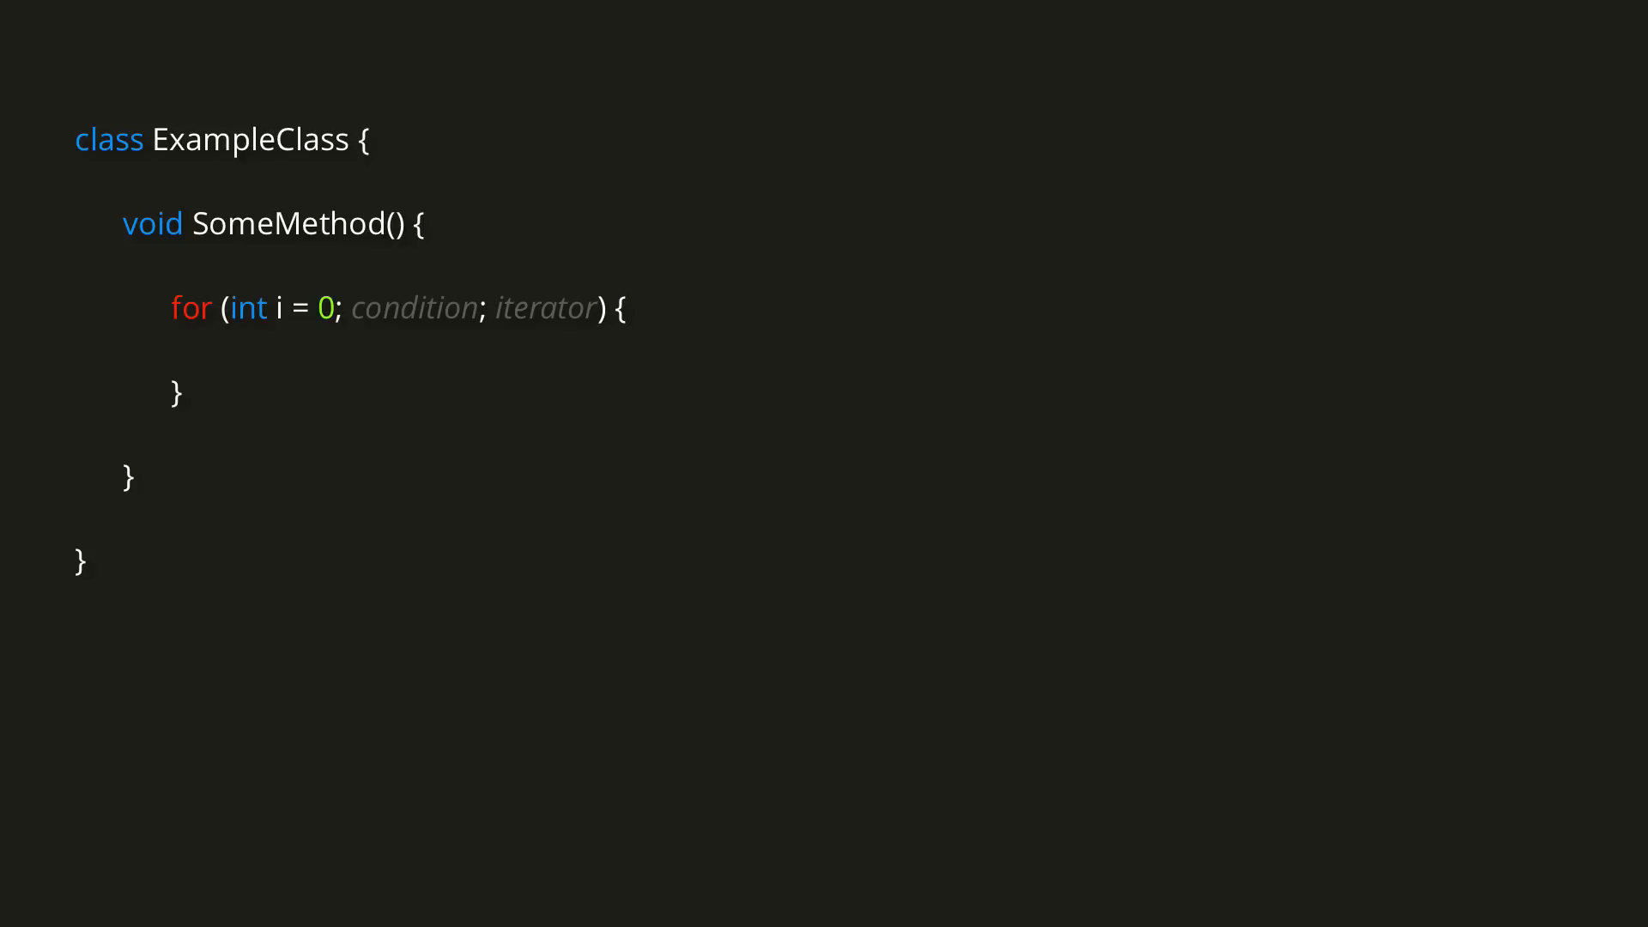
text(i < 10)
text(i ++)
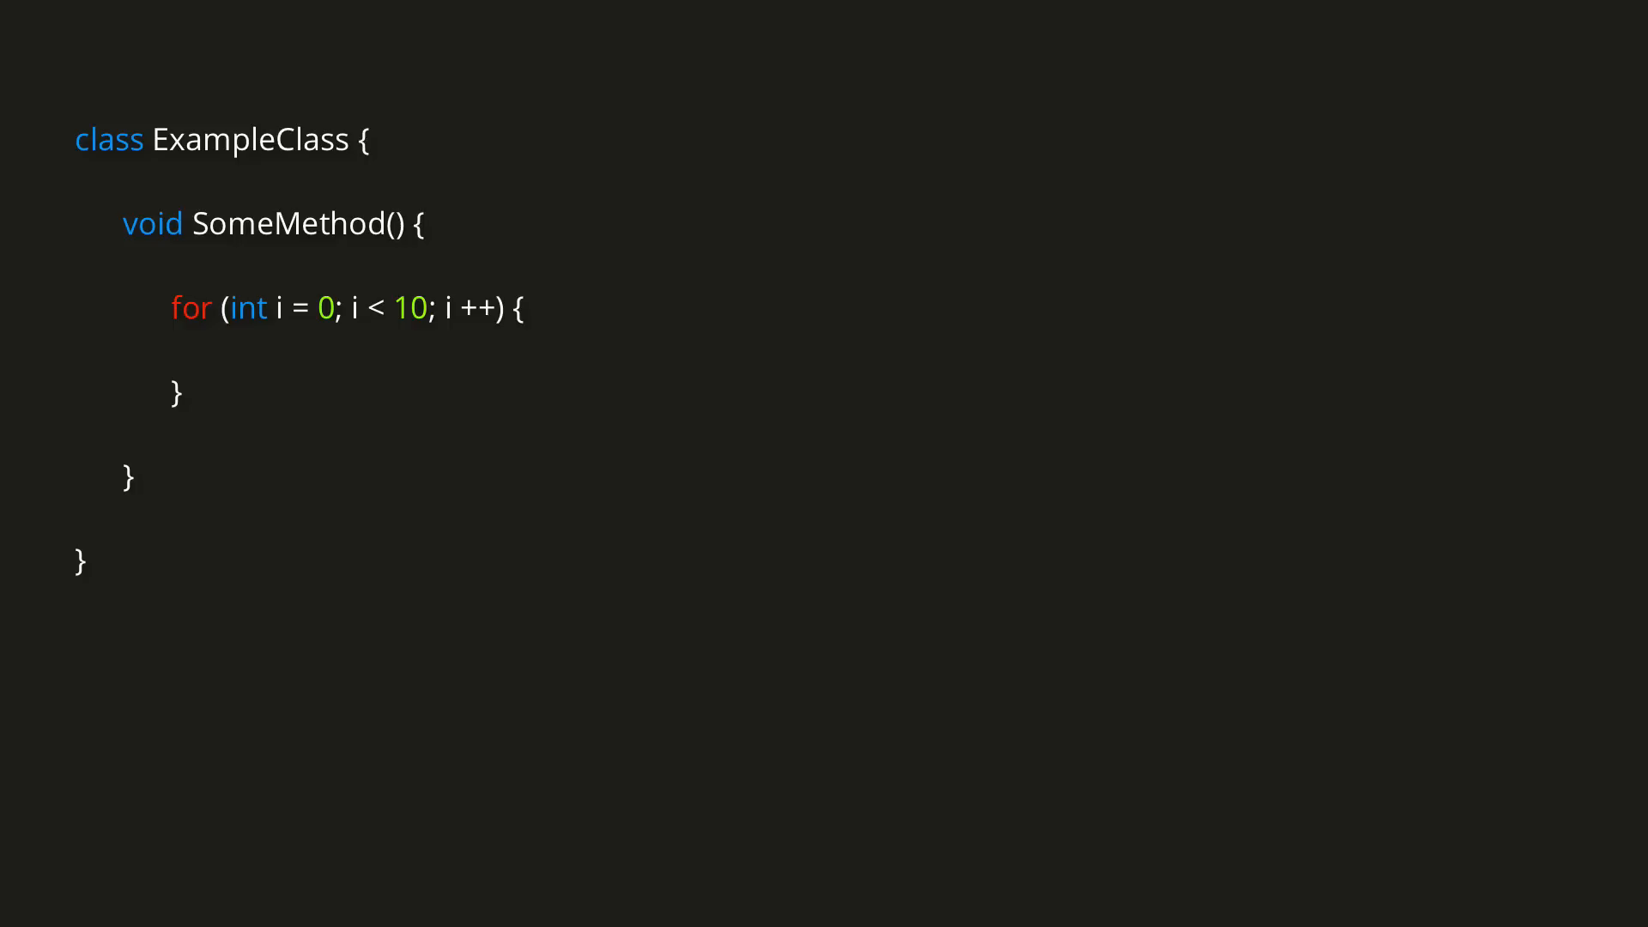
text(print(i);)
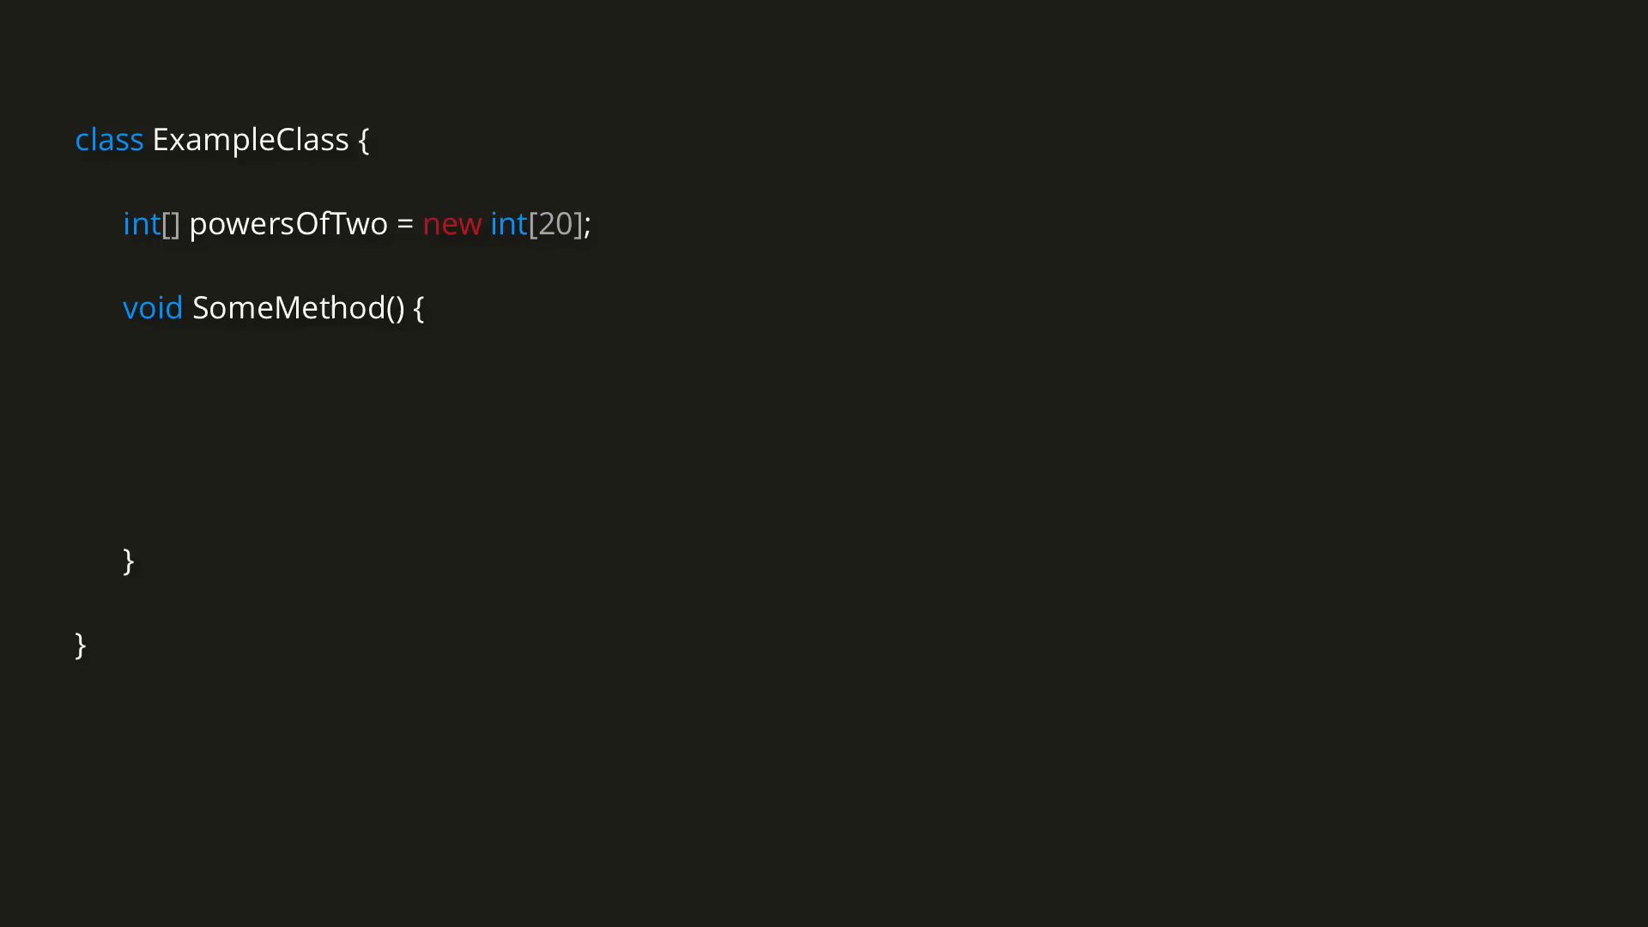
text(for (int i = 0;)
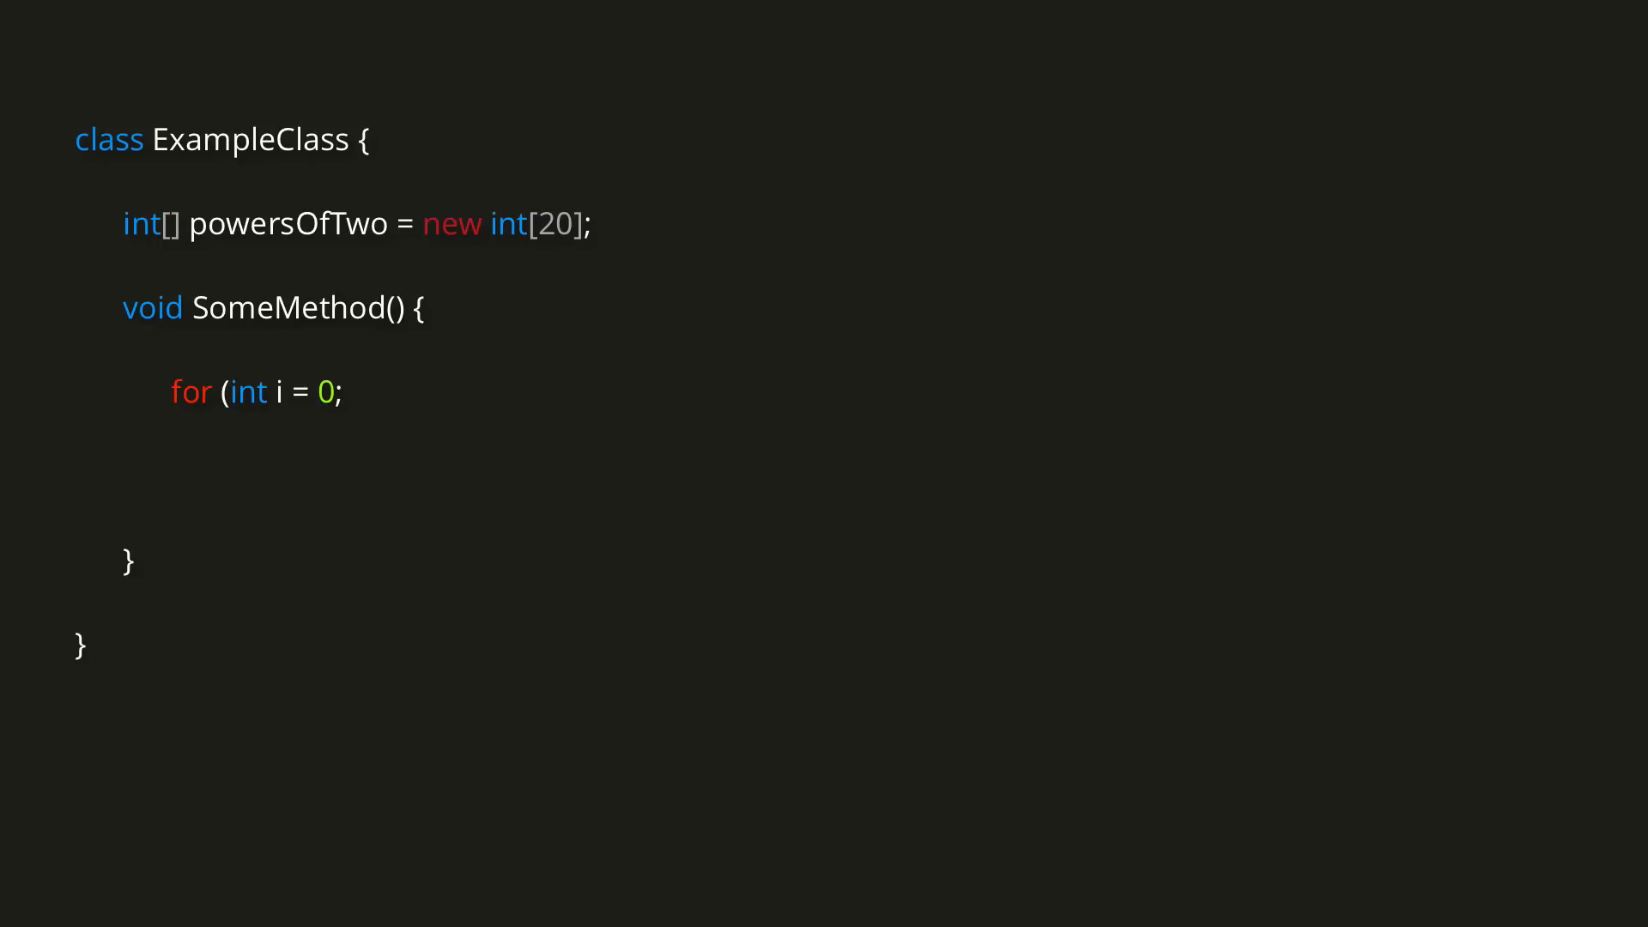
text(i < powersOfTwo.Length;)
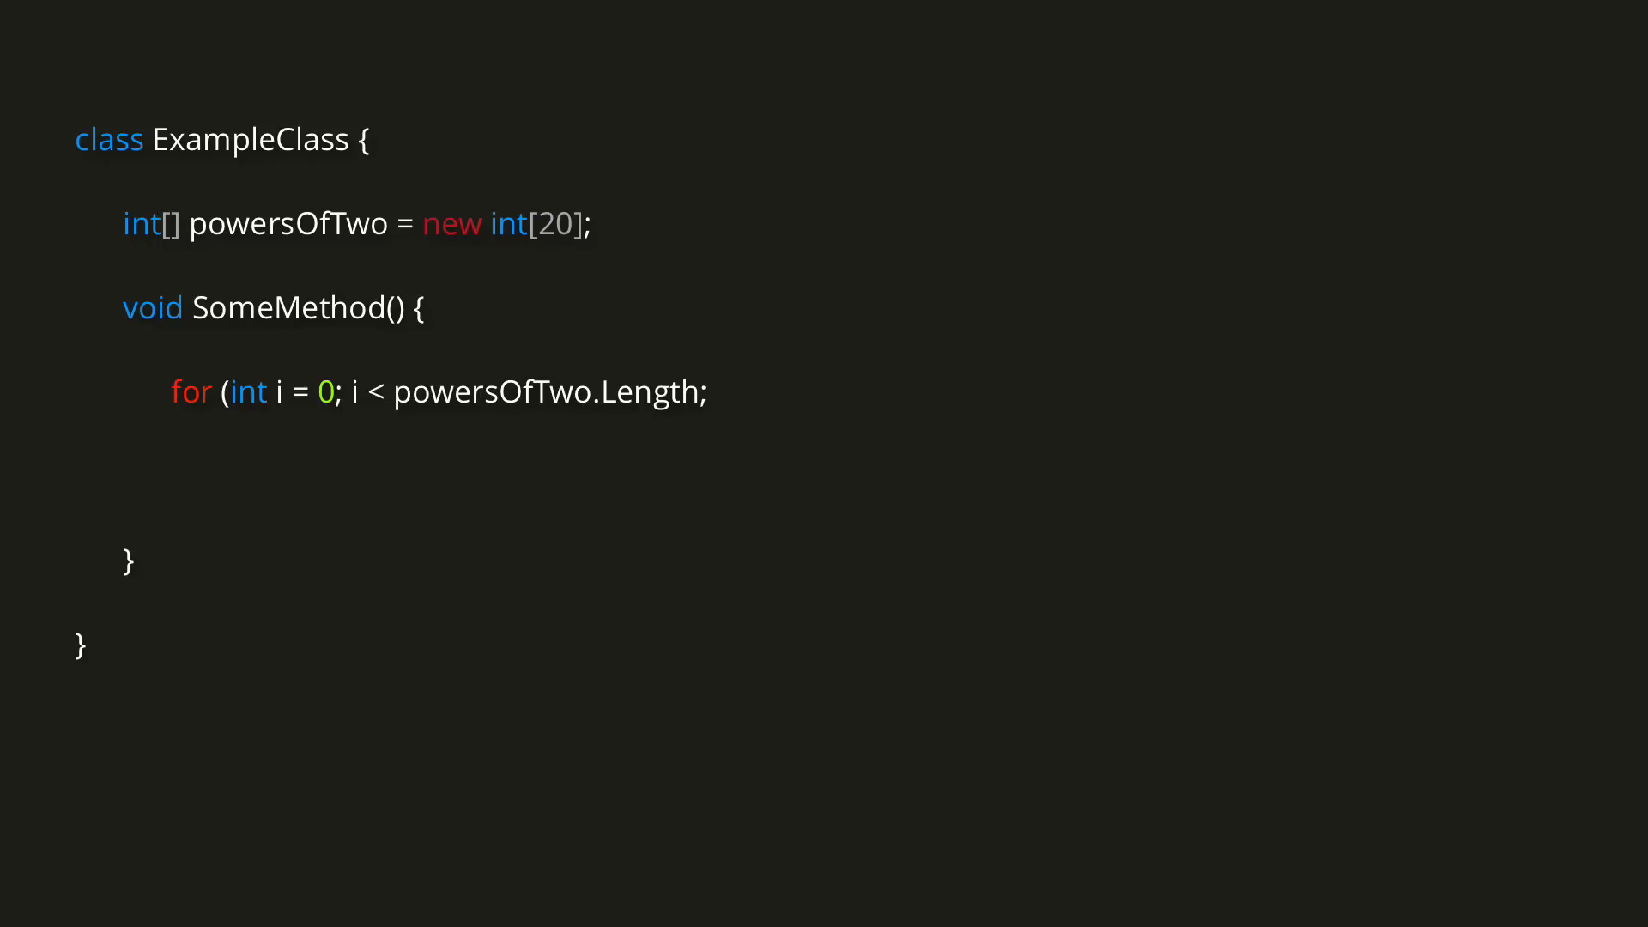
text(i ++) {)
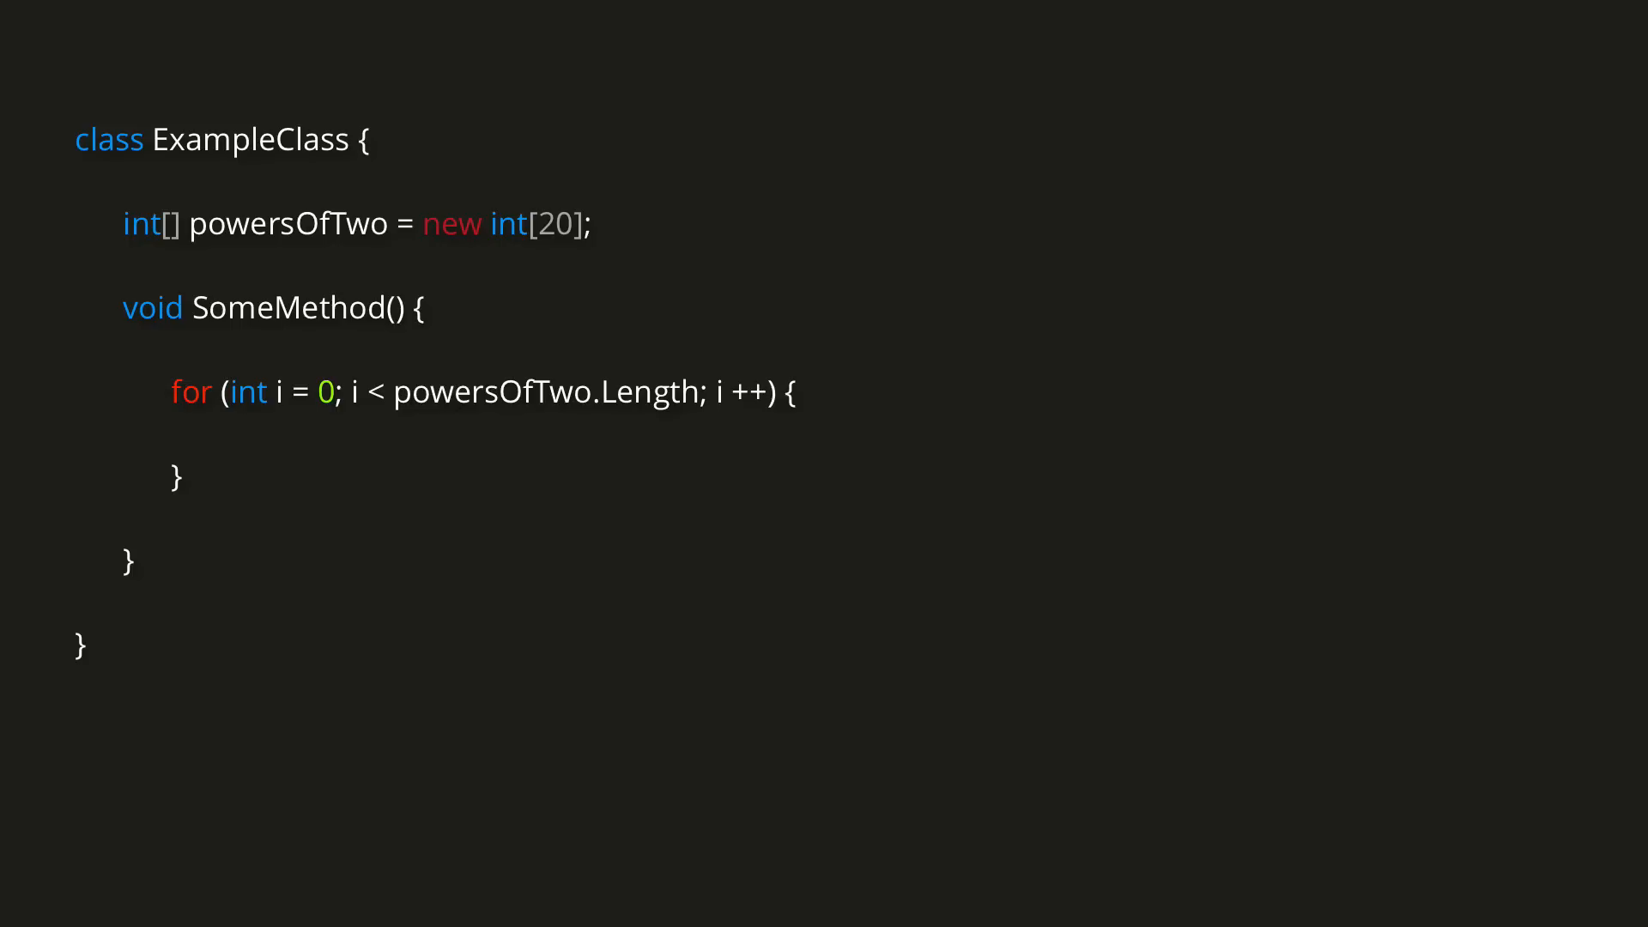
text(powersOfTwo[i])
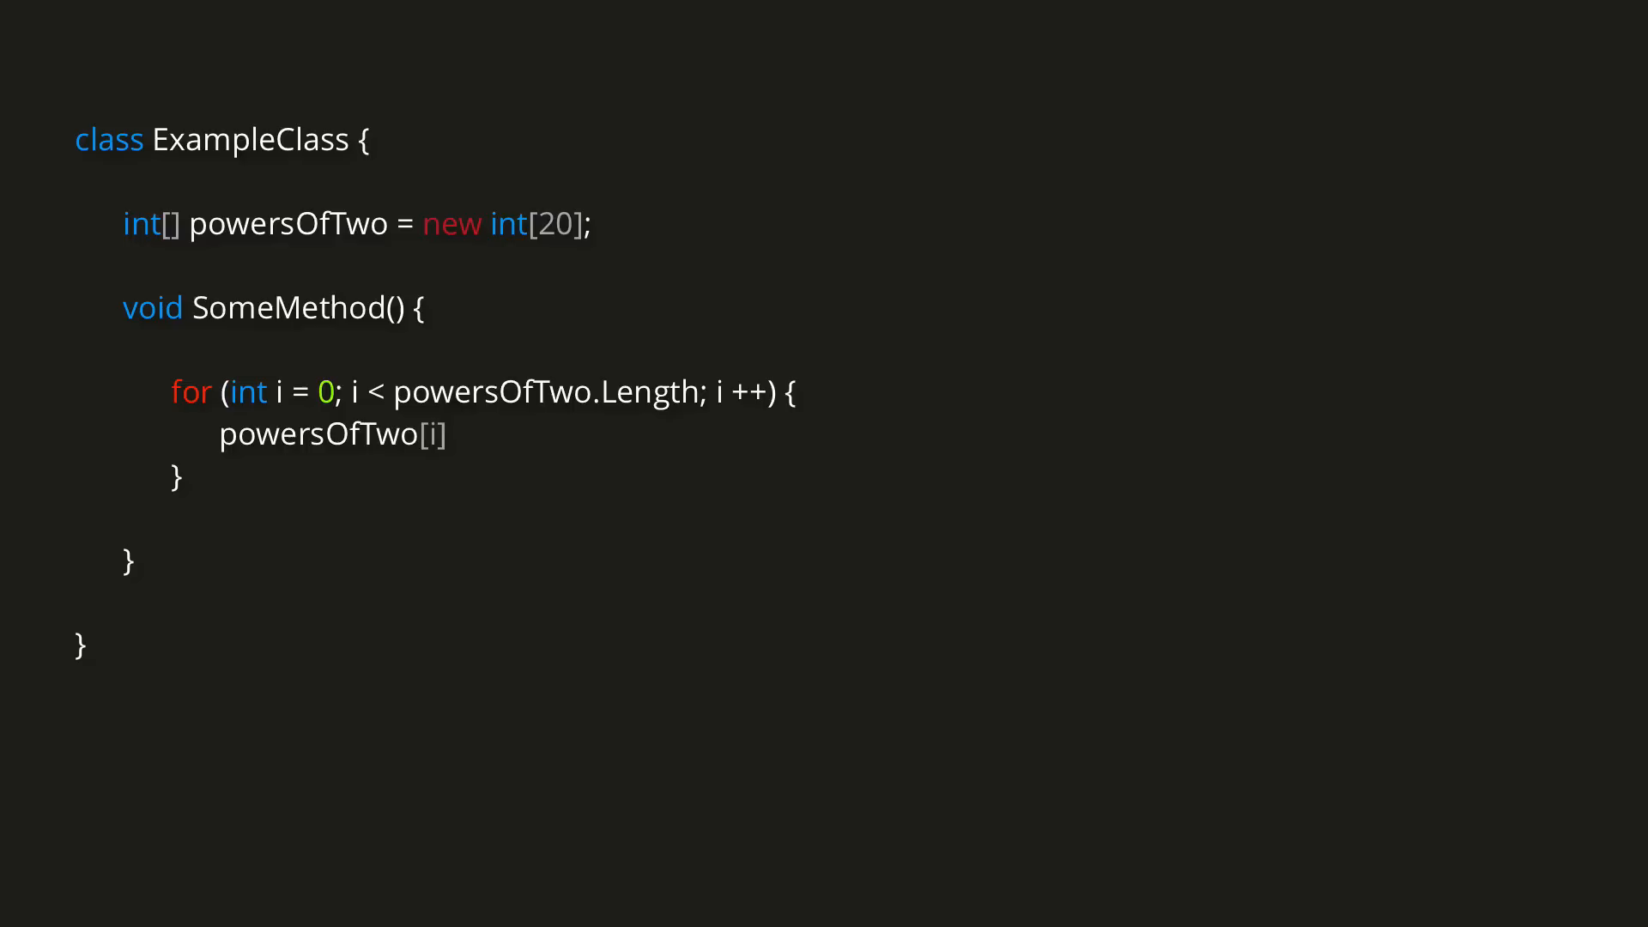
text(= Mathf.Pow(2, i);)
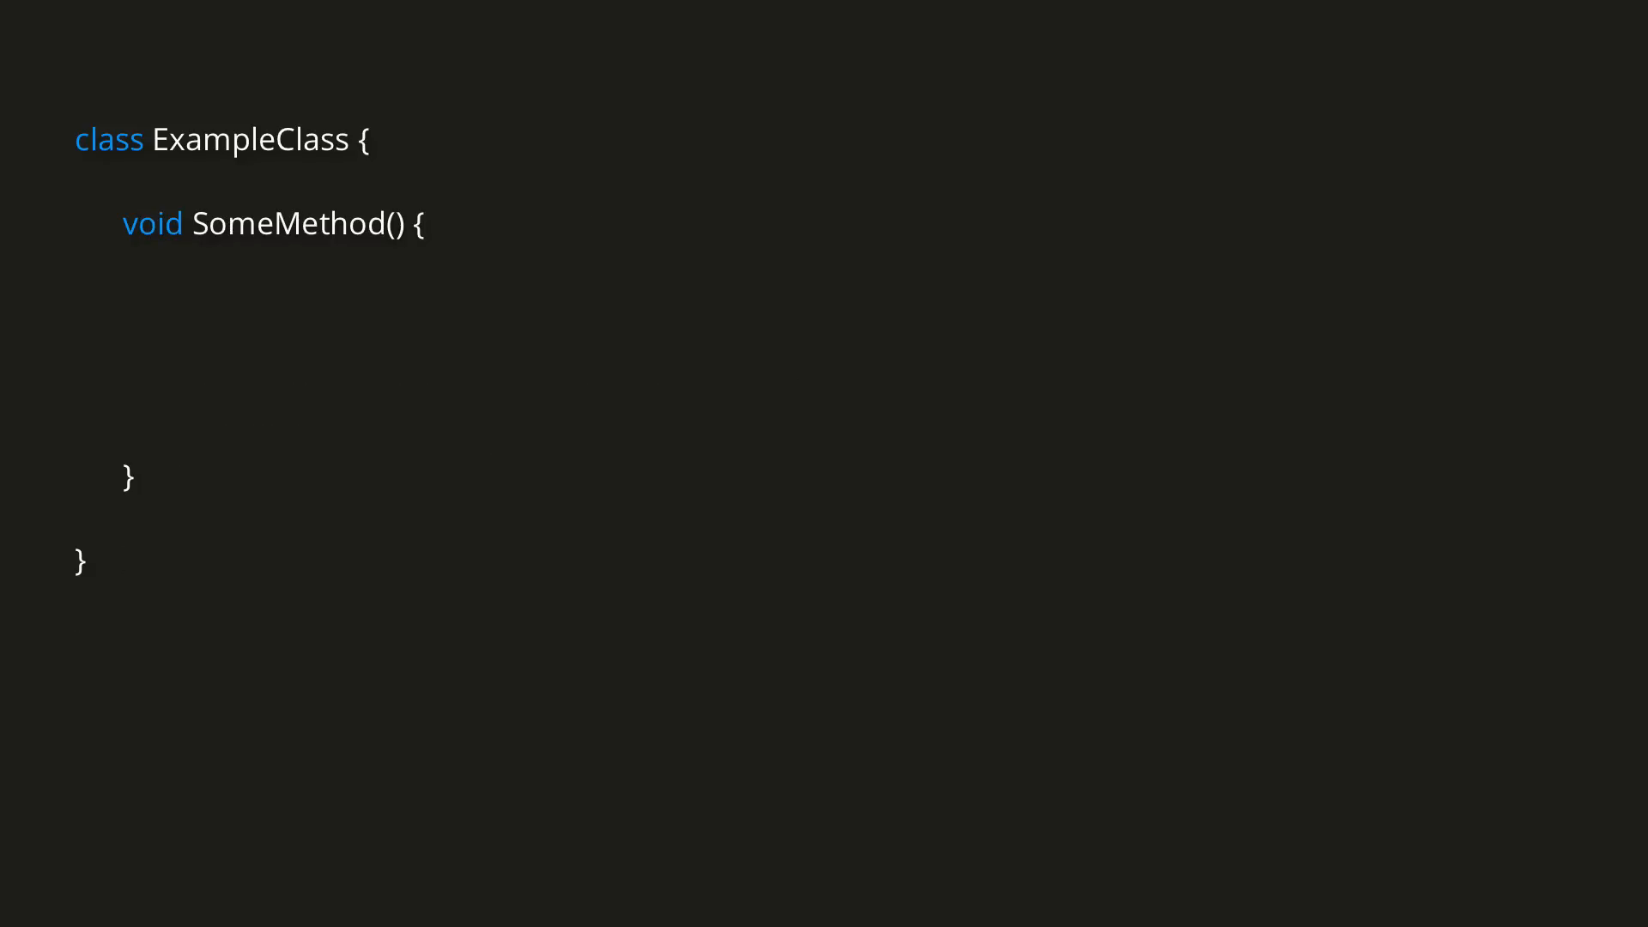
text(for (int i = 100;)
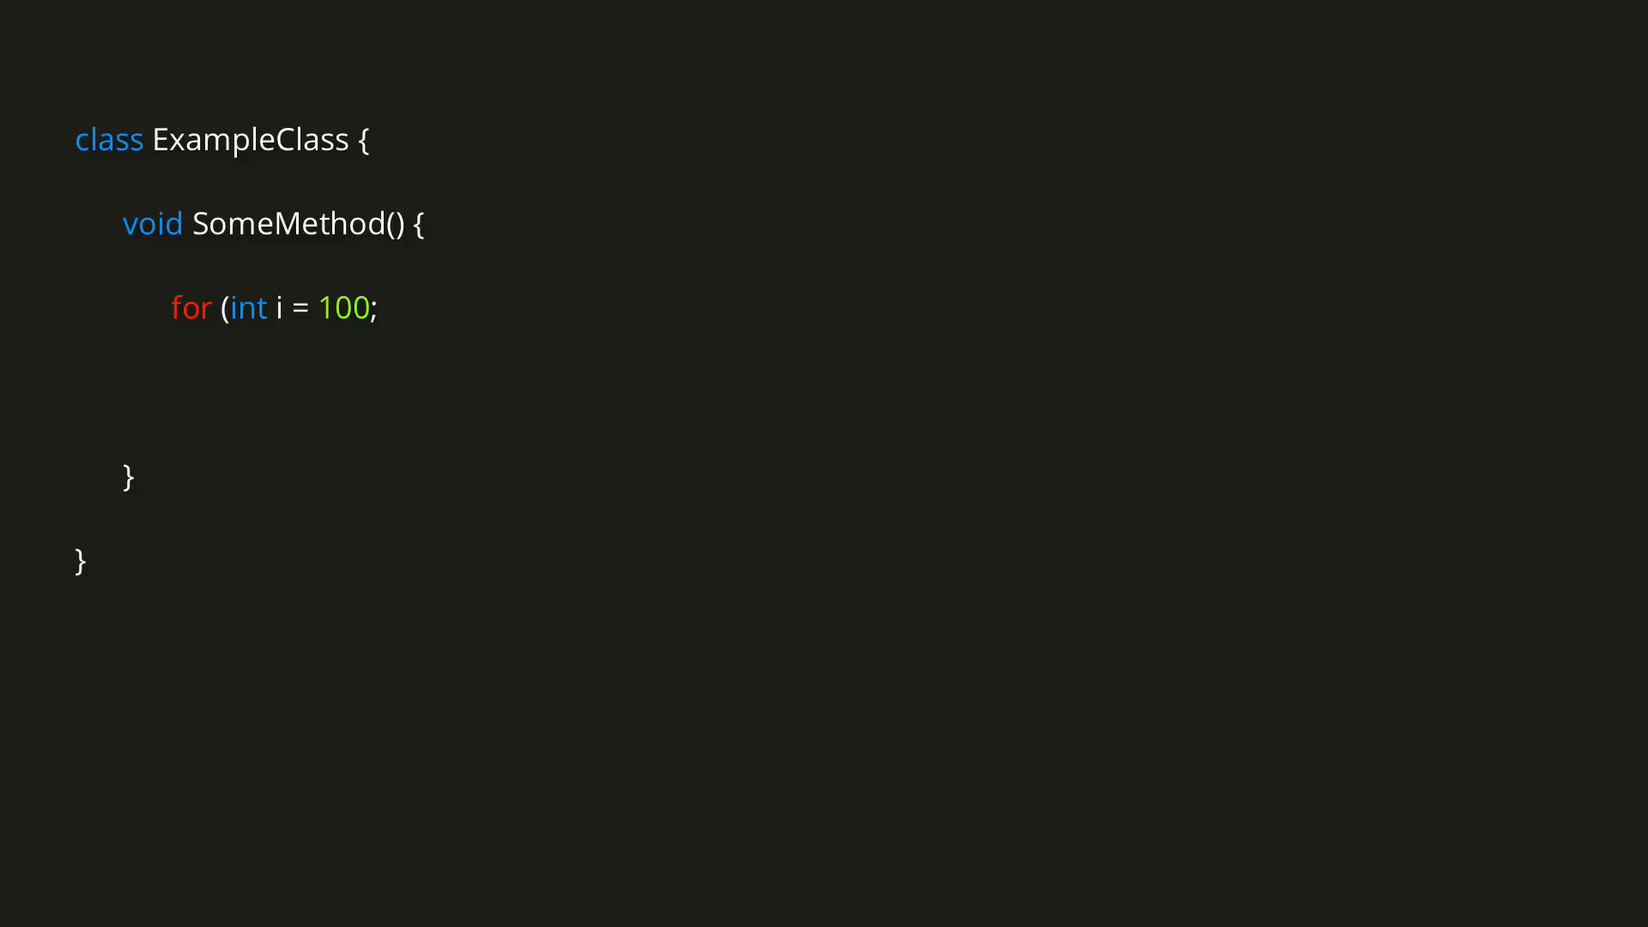
text(i > -80;)
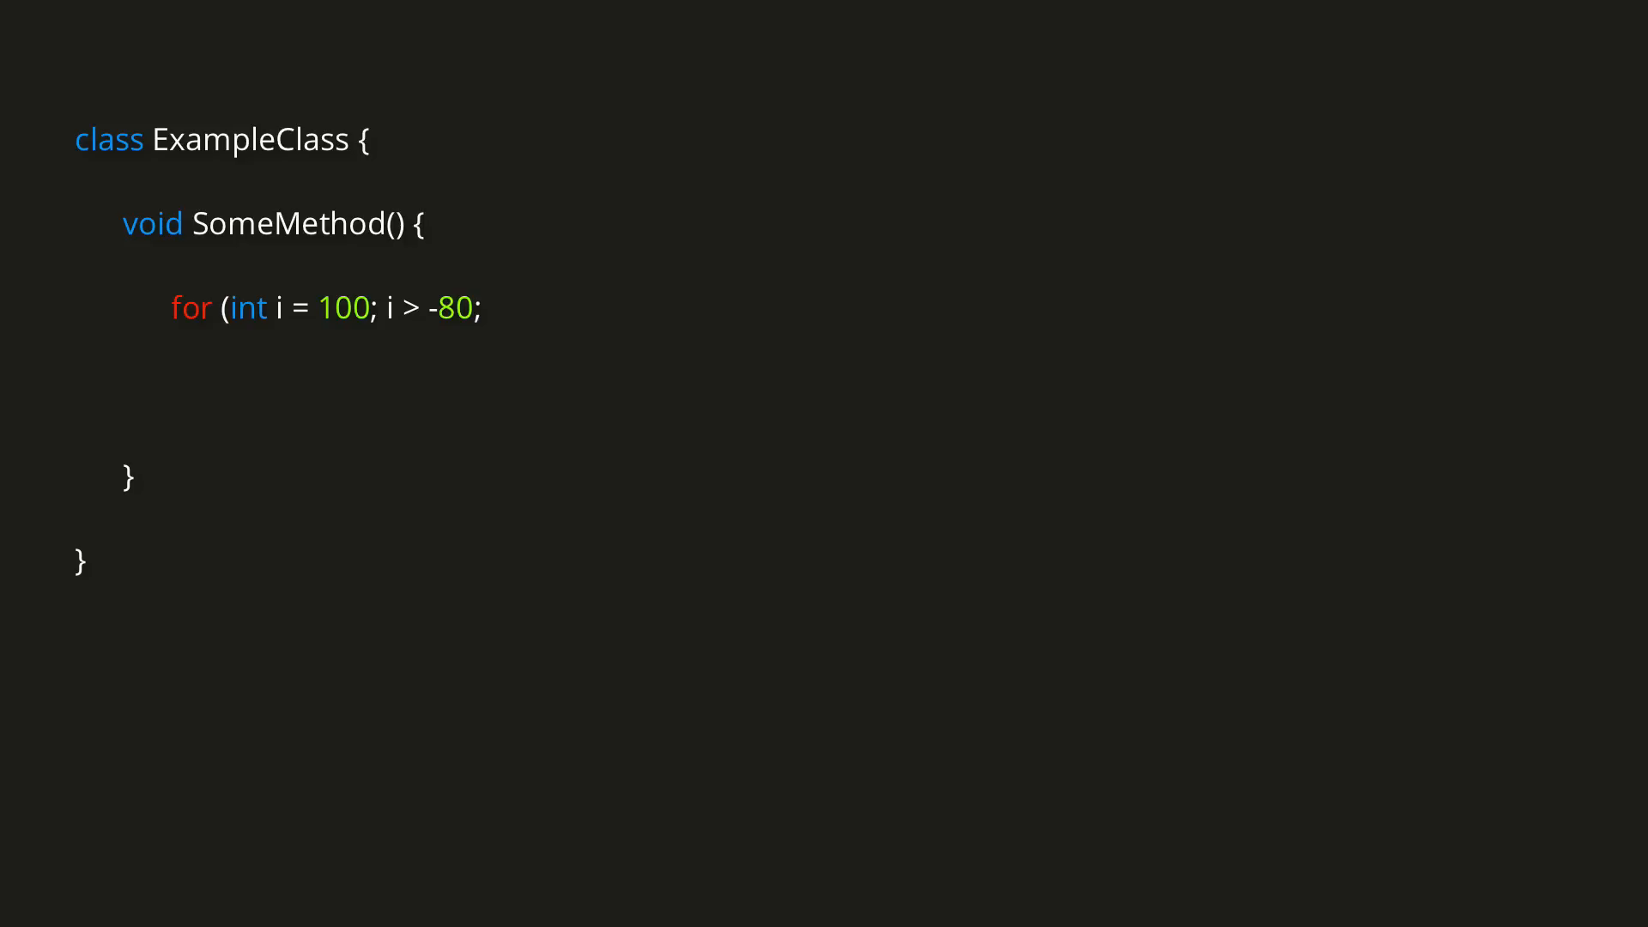
text(i -= 30) {)
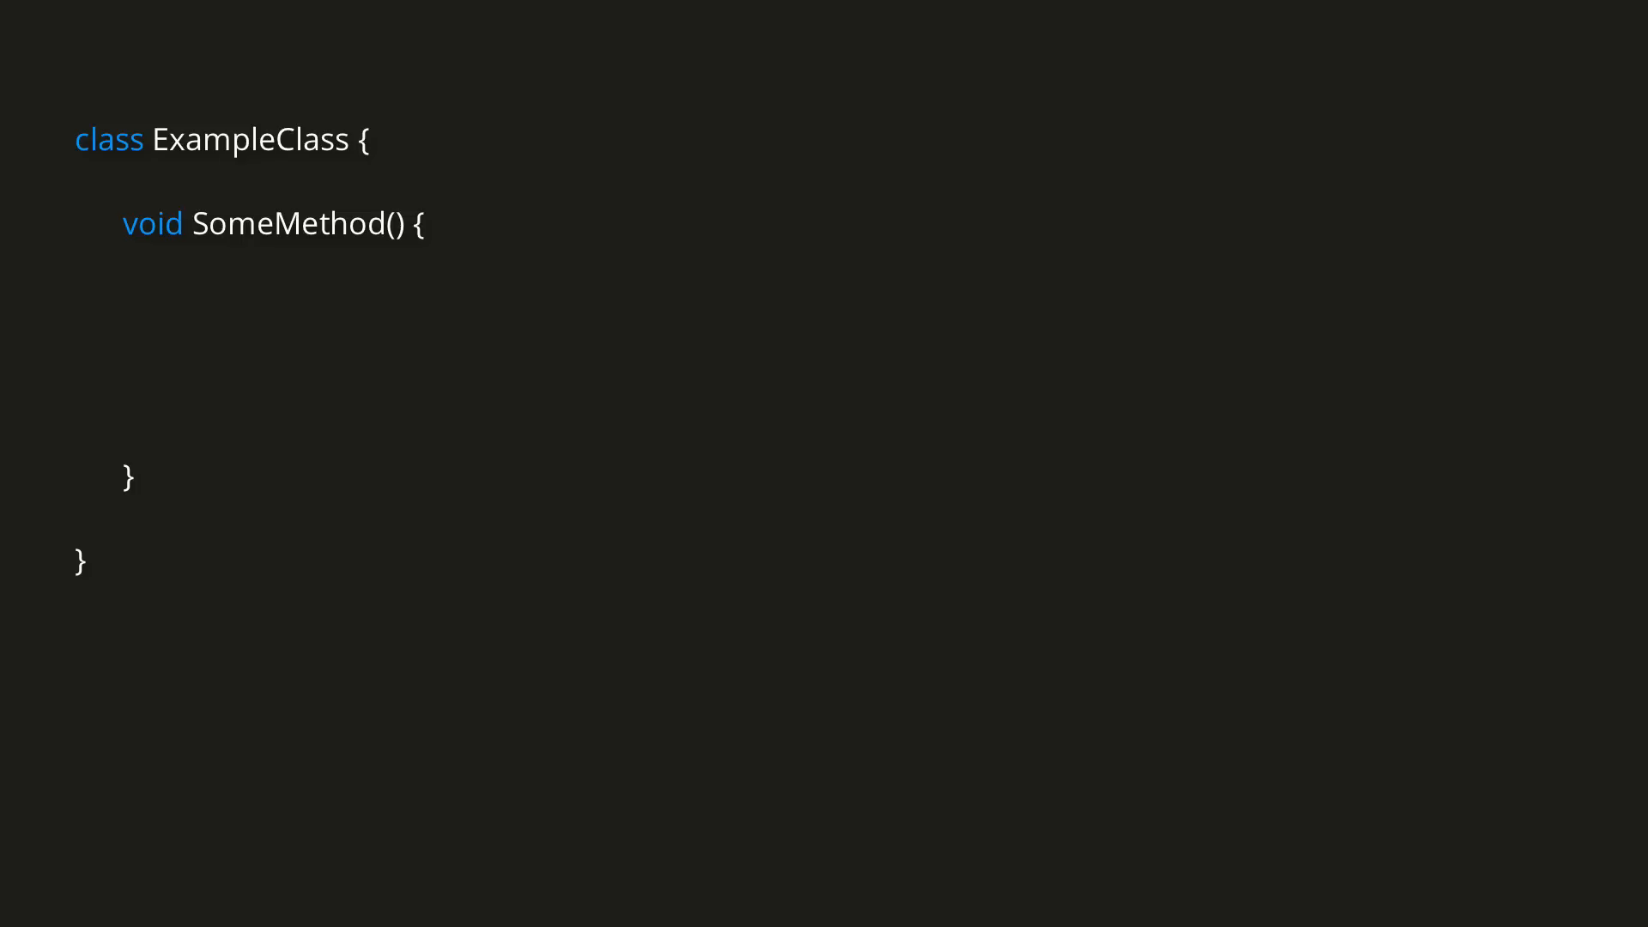
text(int[,] board = new int[8,8];)
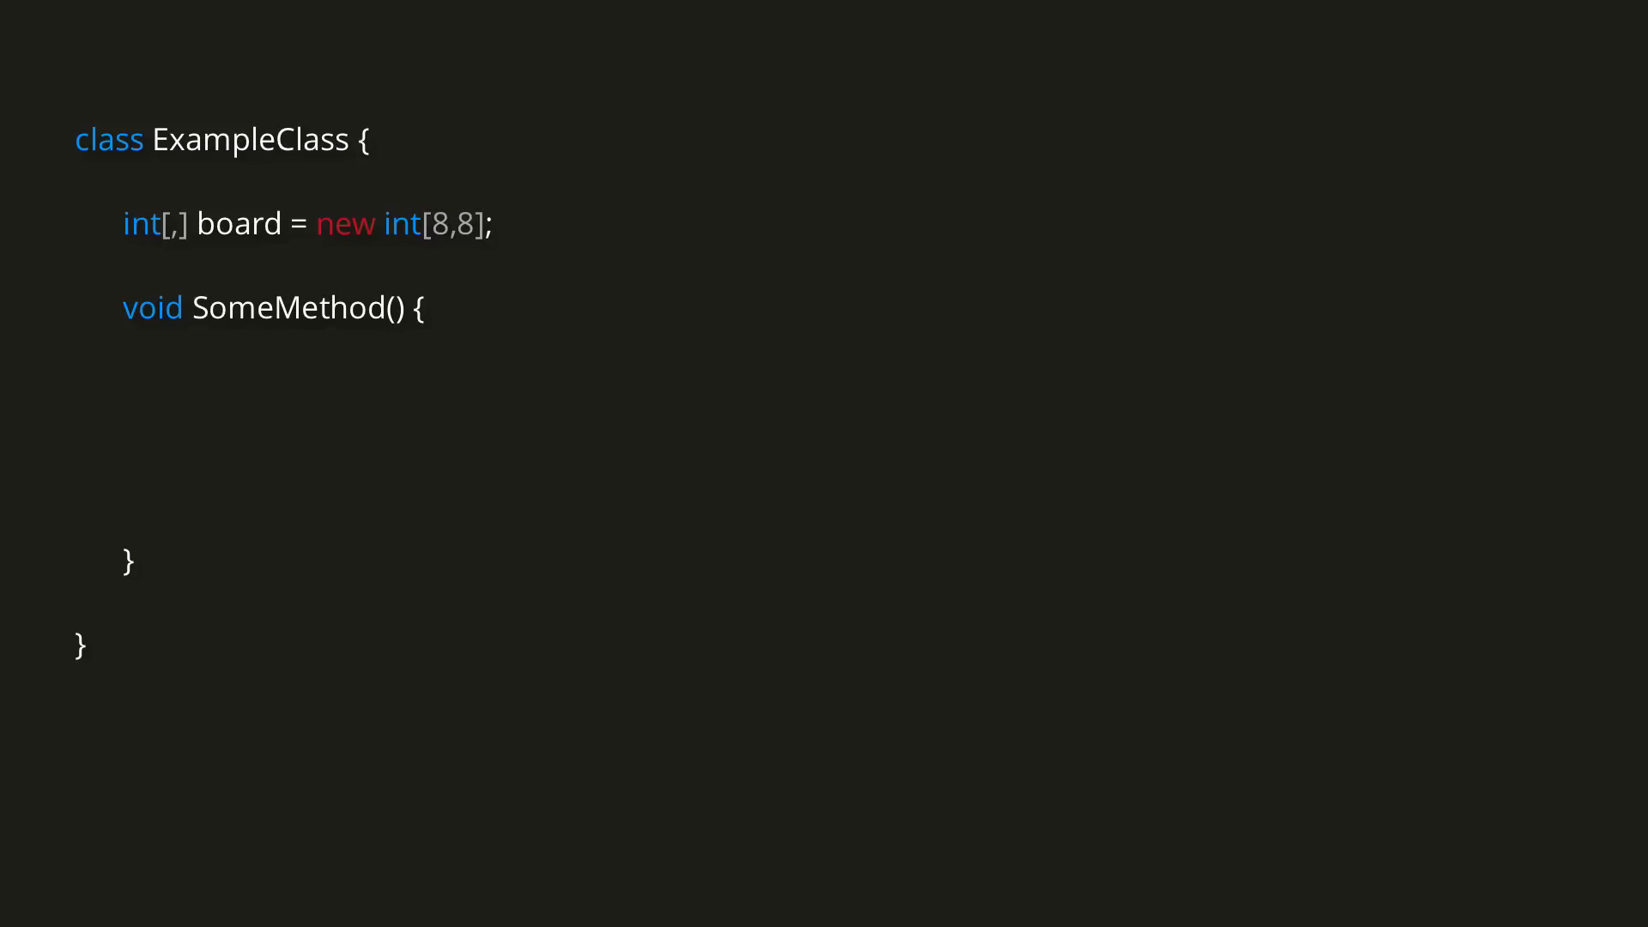
text(for (int row = 0; row < board.GetLength(0); row++) {)
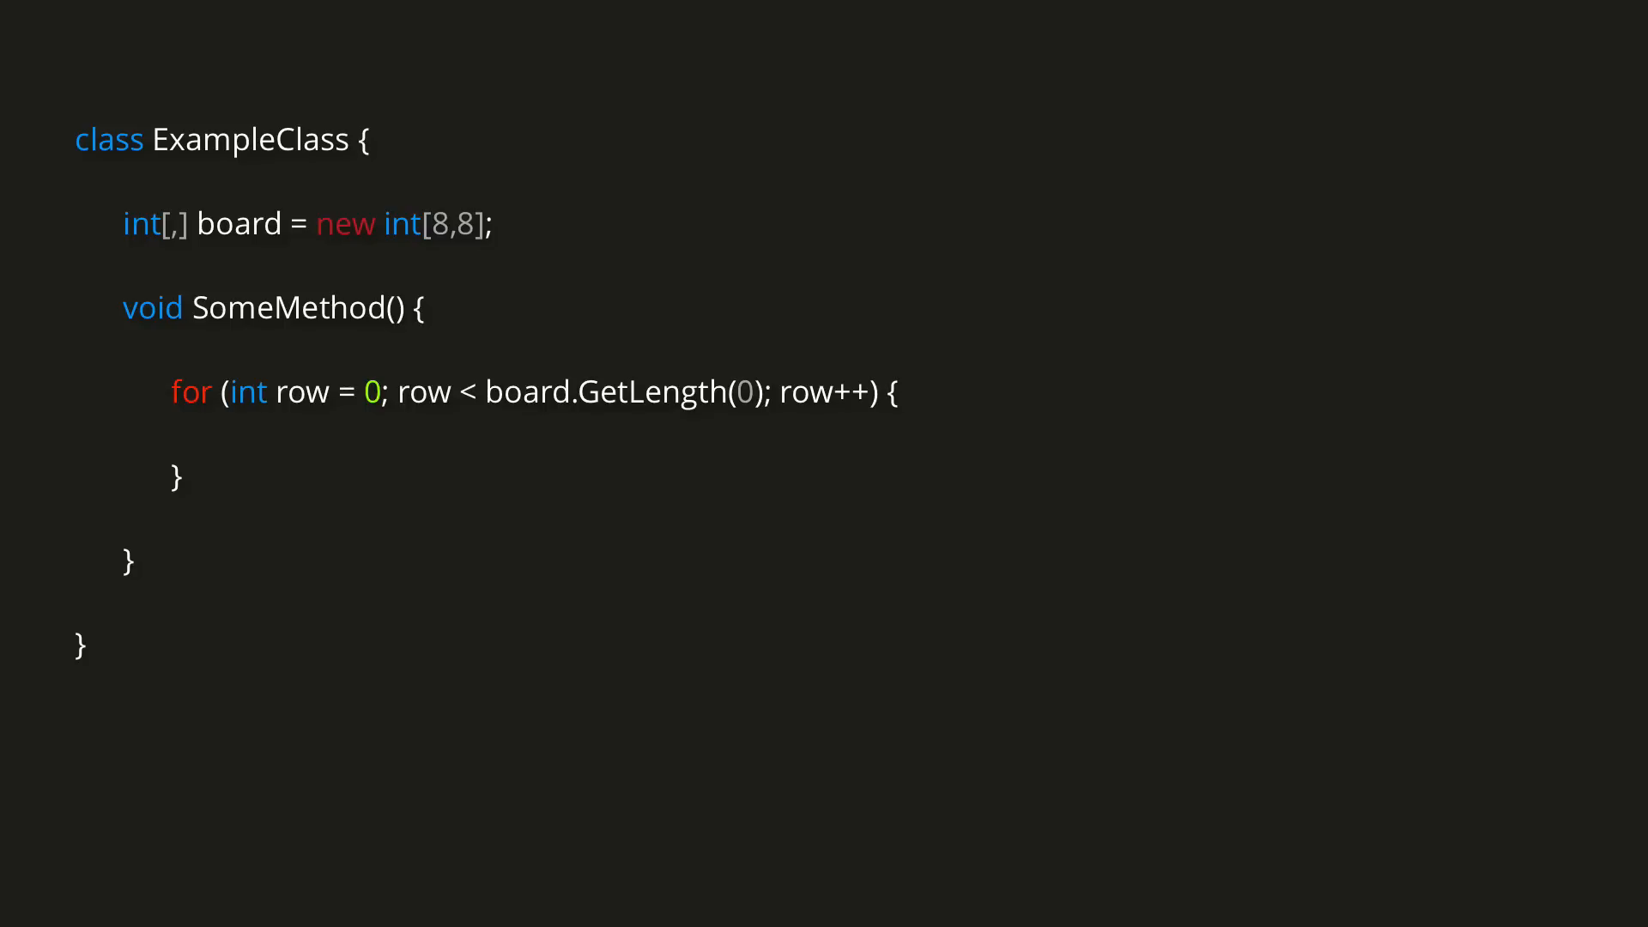
text(for (int column = 0; column < board.GetLength(1); column++) {)
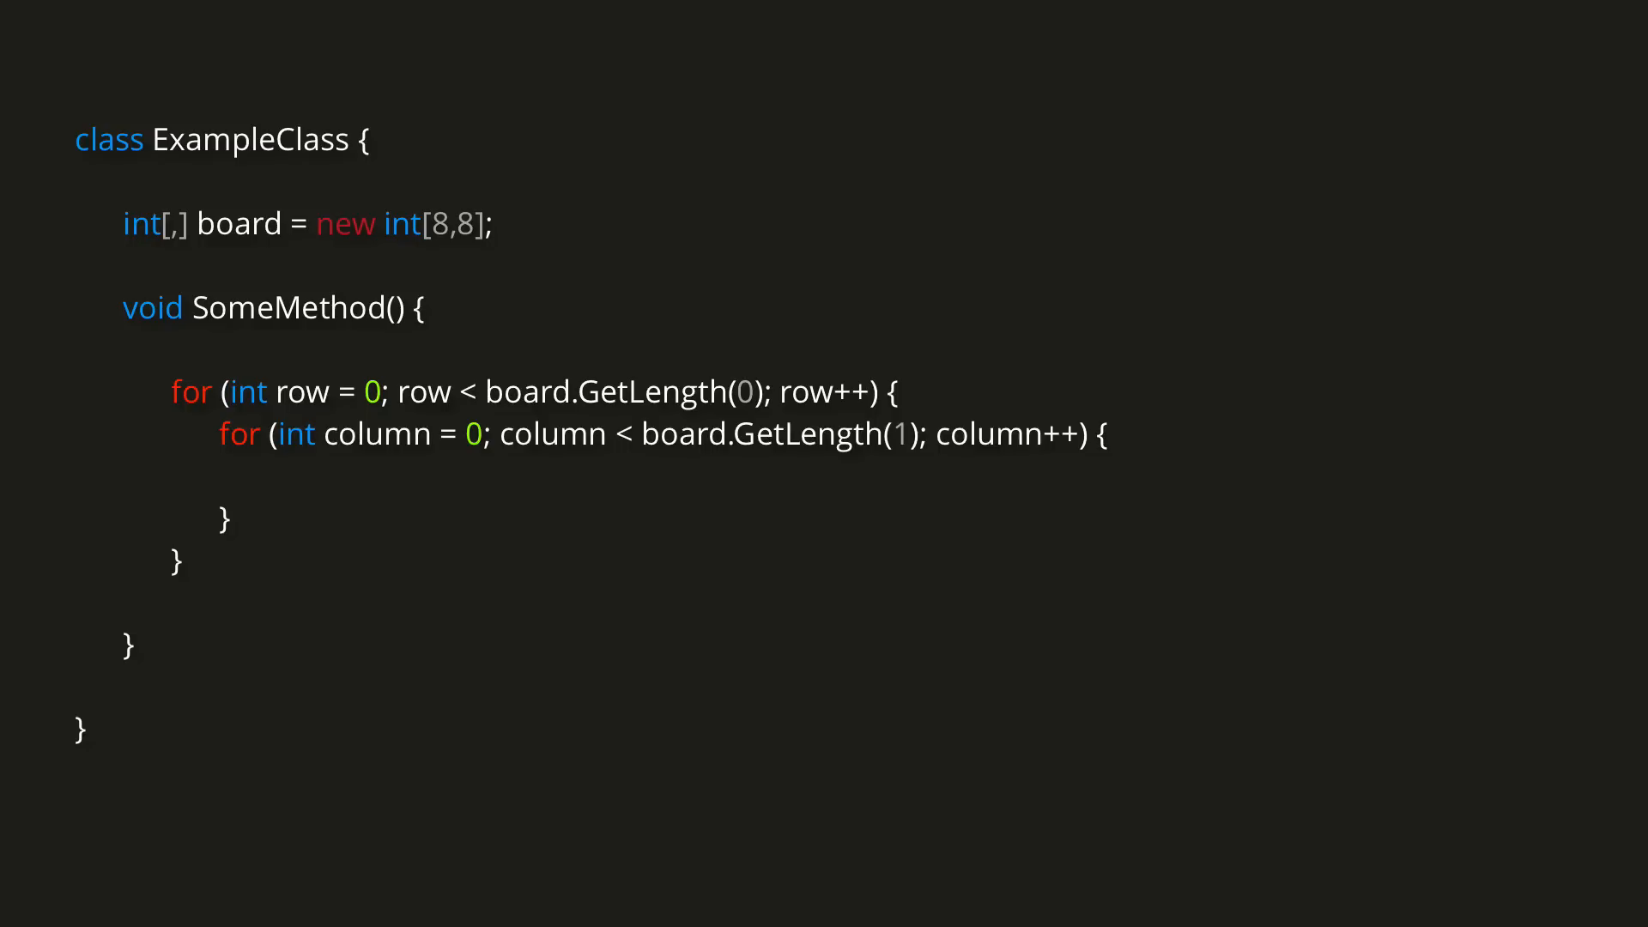
text(board[row, column])
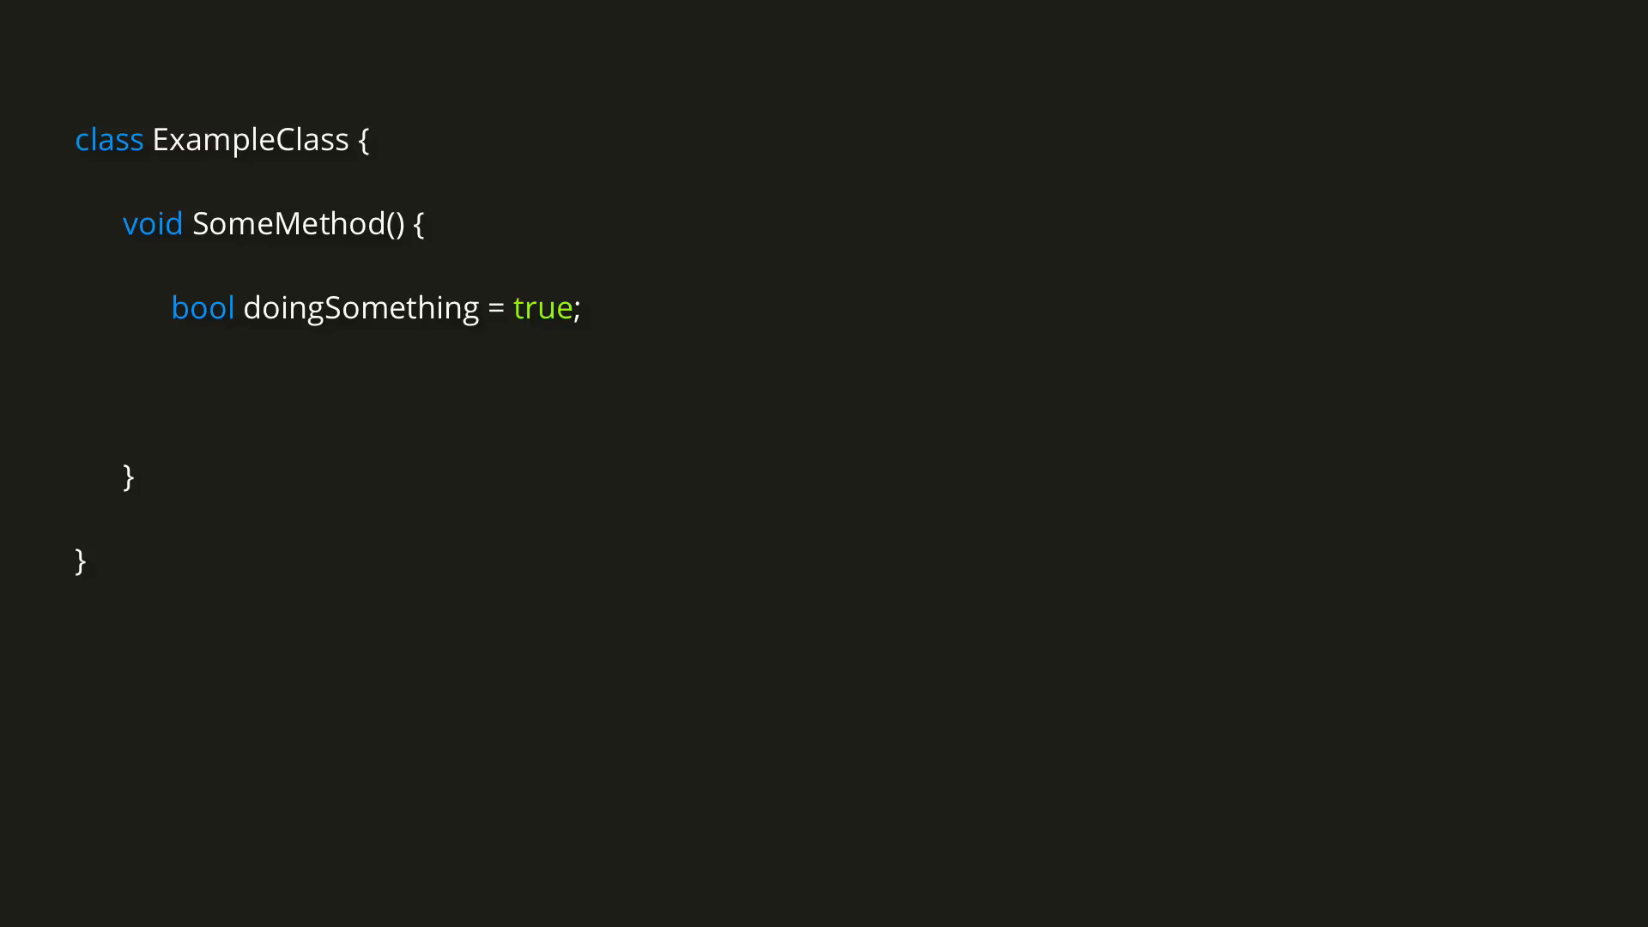
text(while (doingSomething) {)
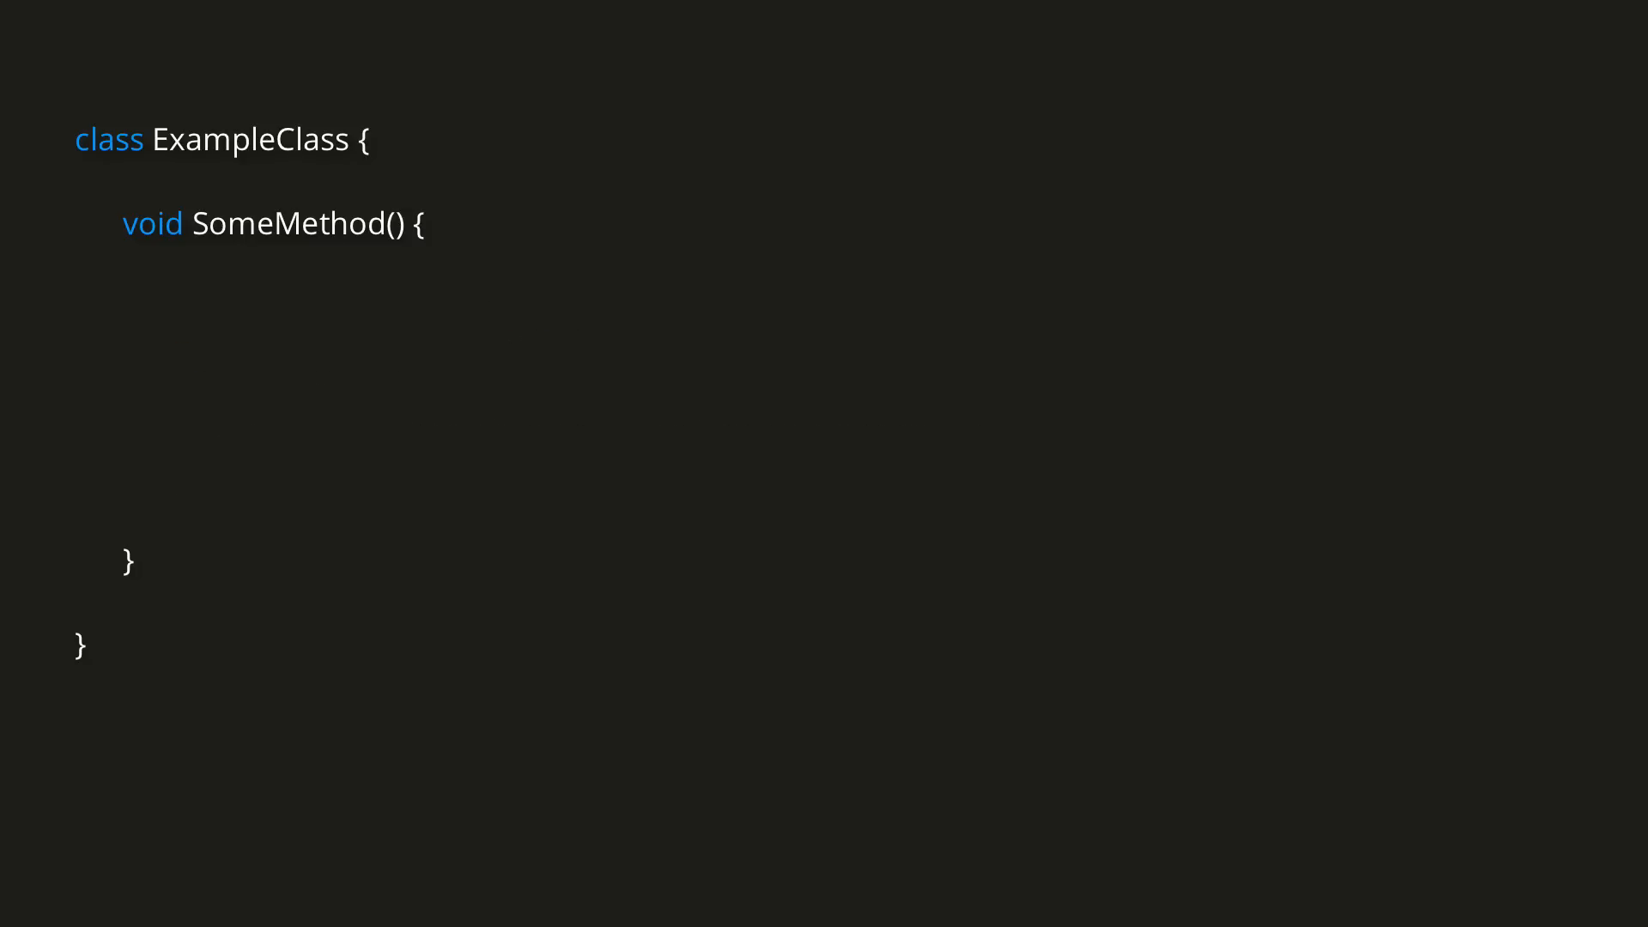
text(int i = 0;)
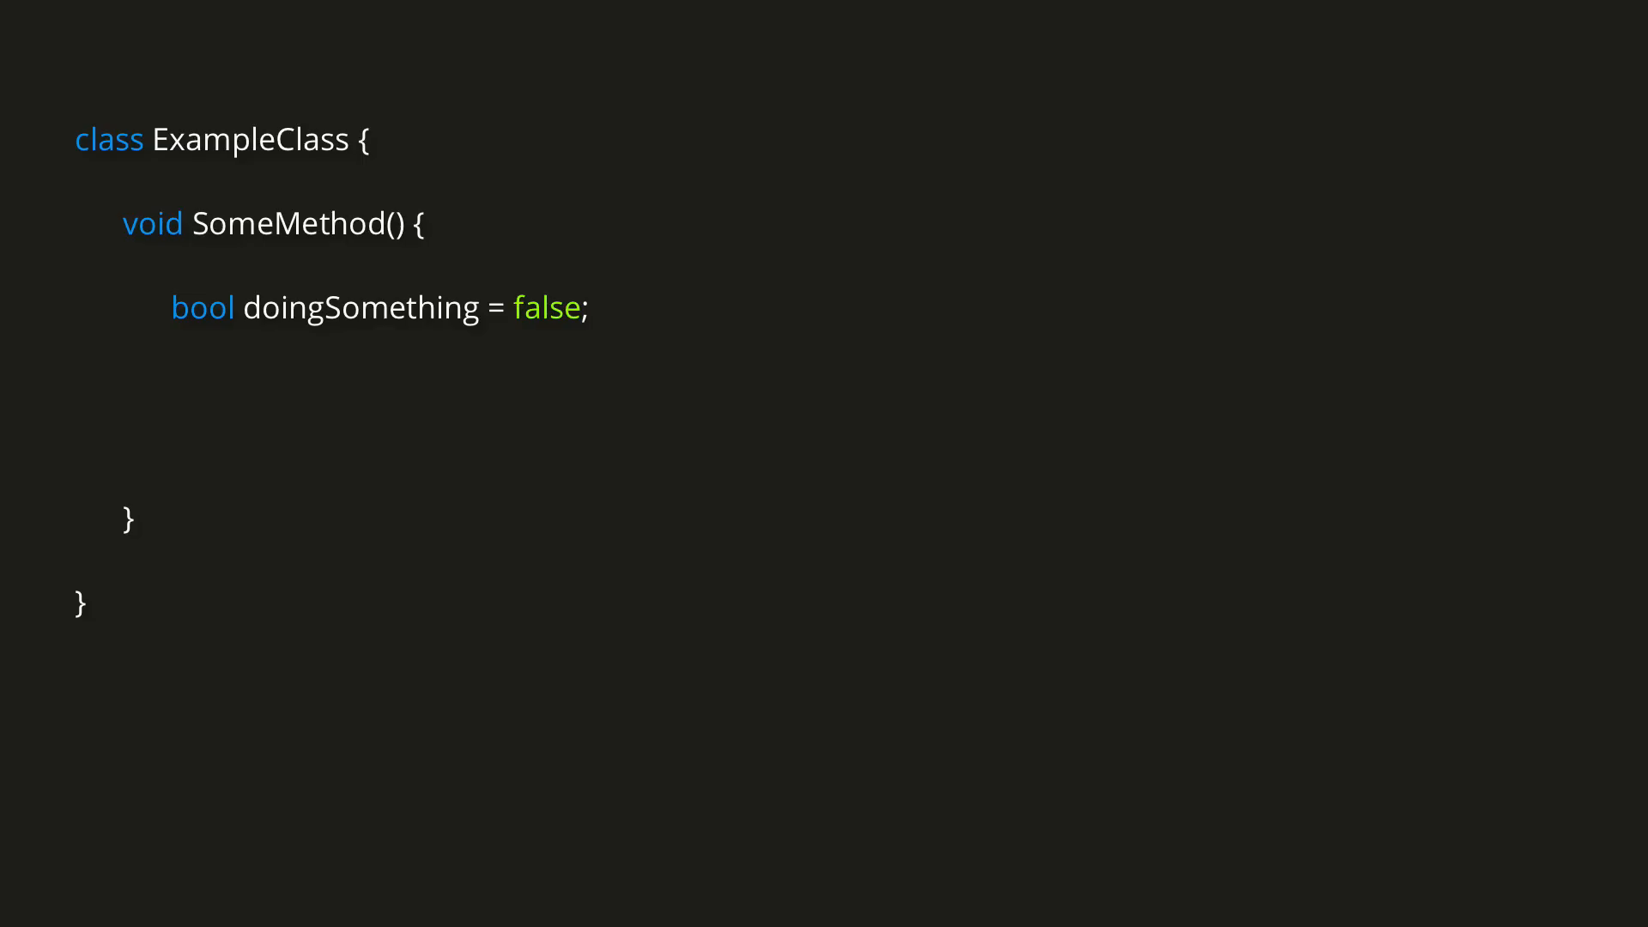
text(do)
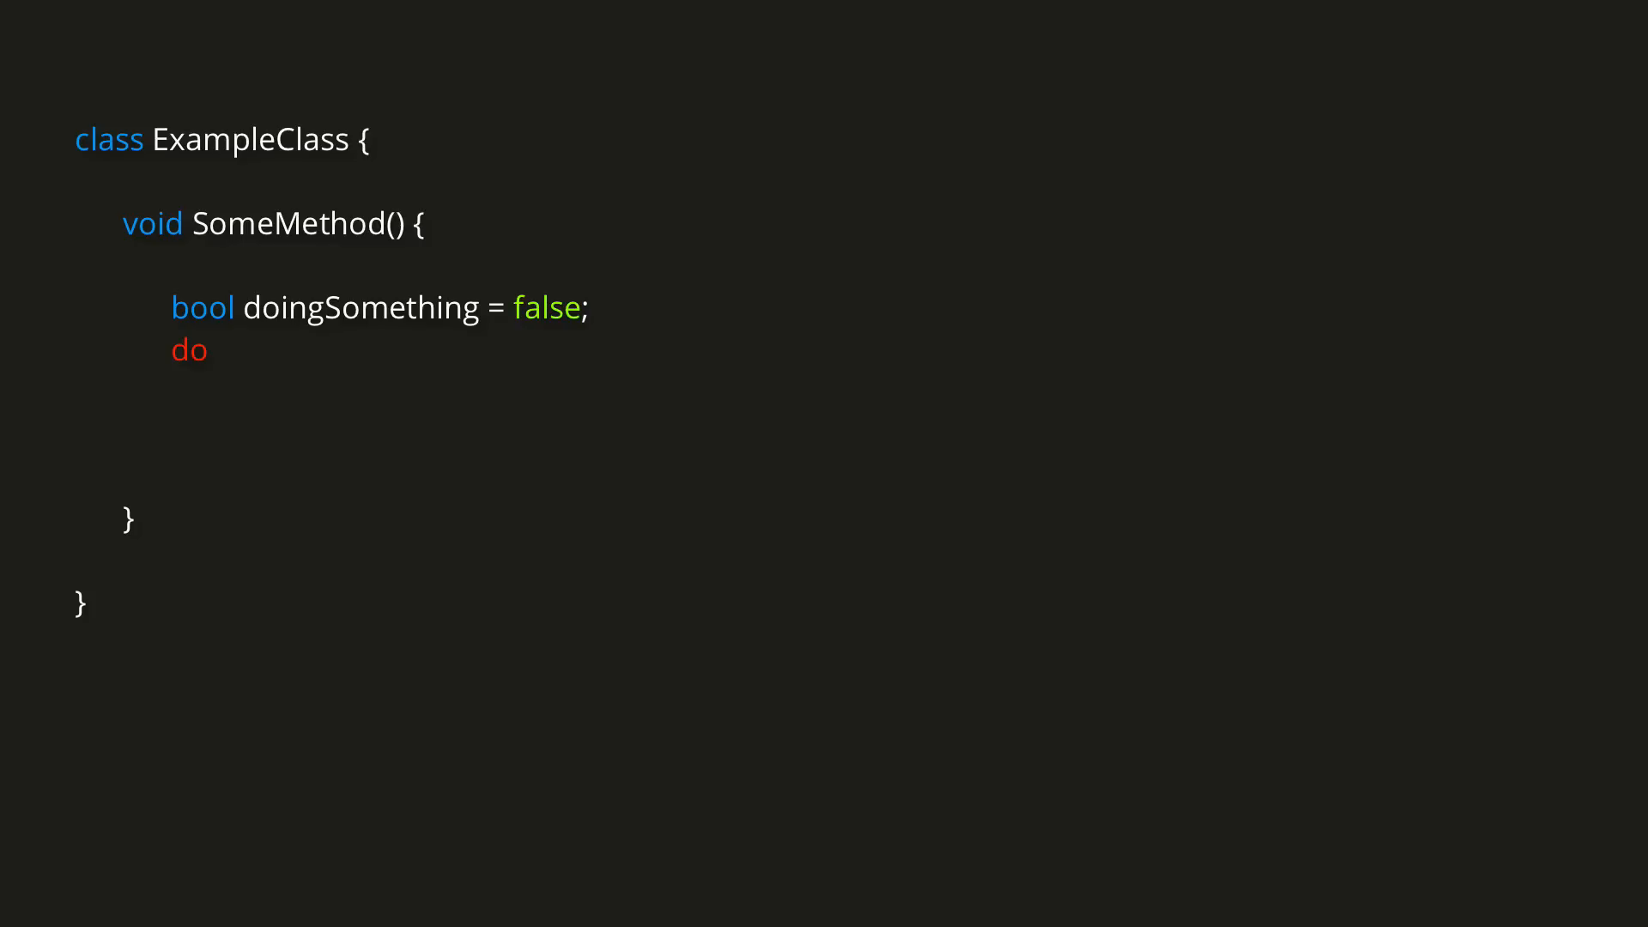
text({ // some code })
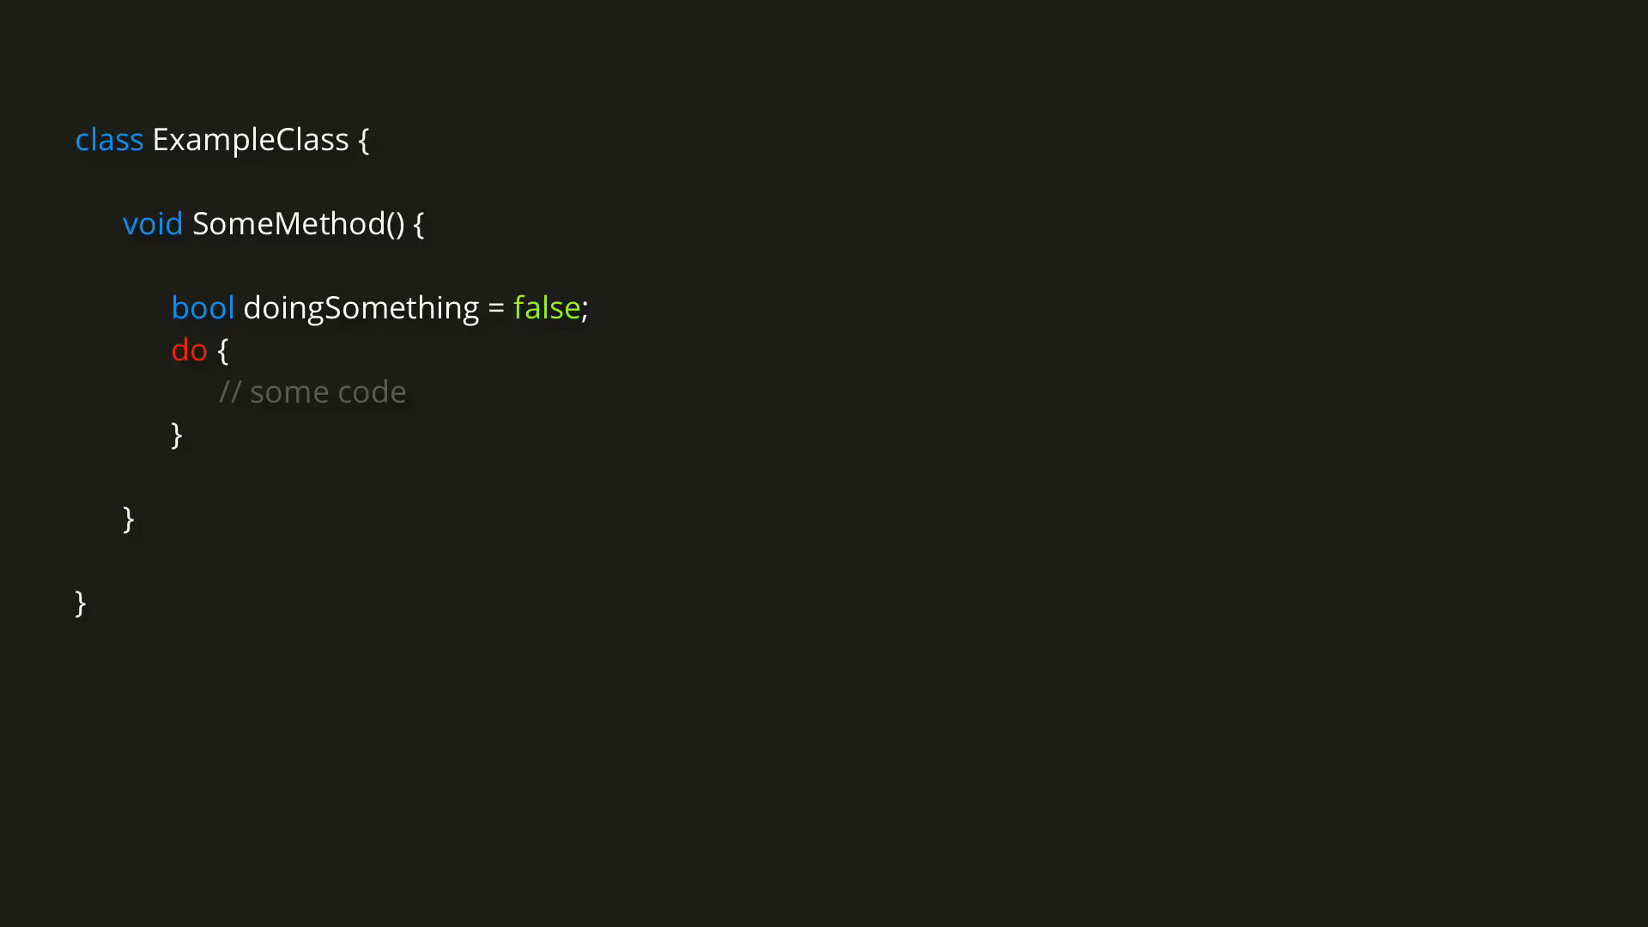
text(while (doingSomething);)
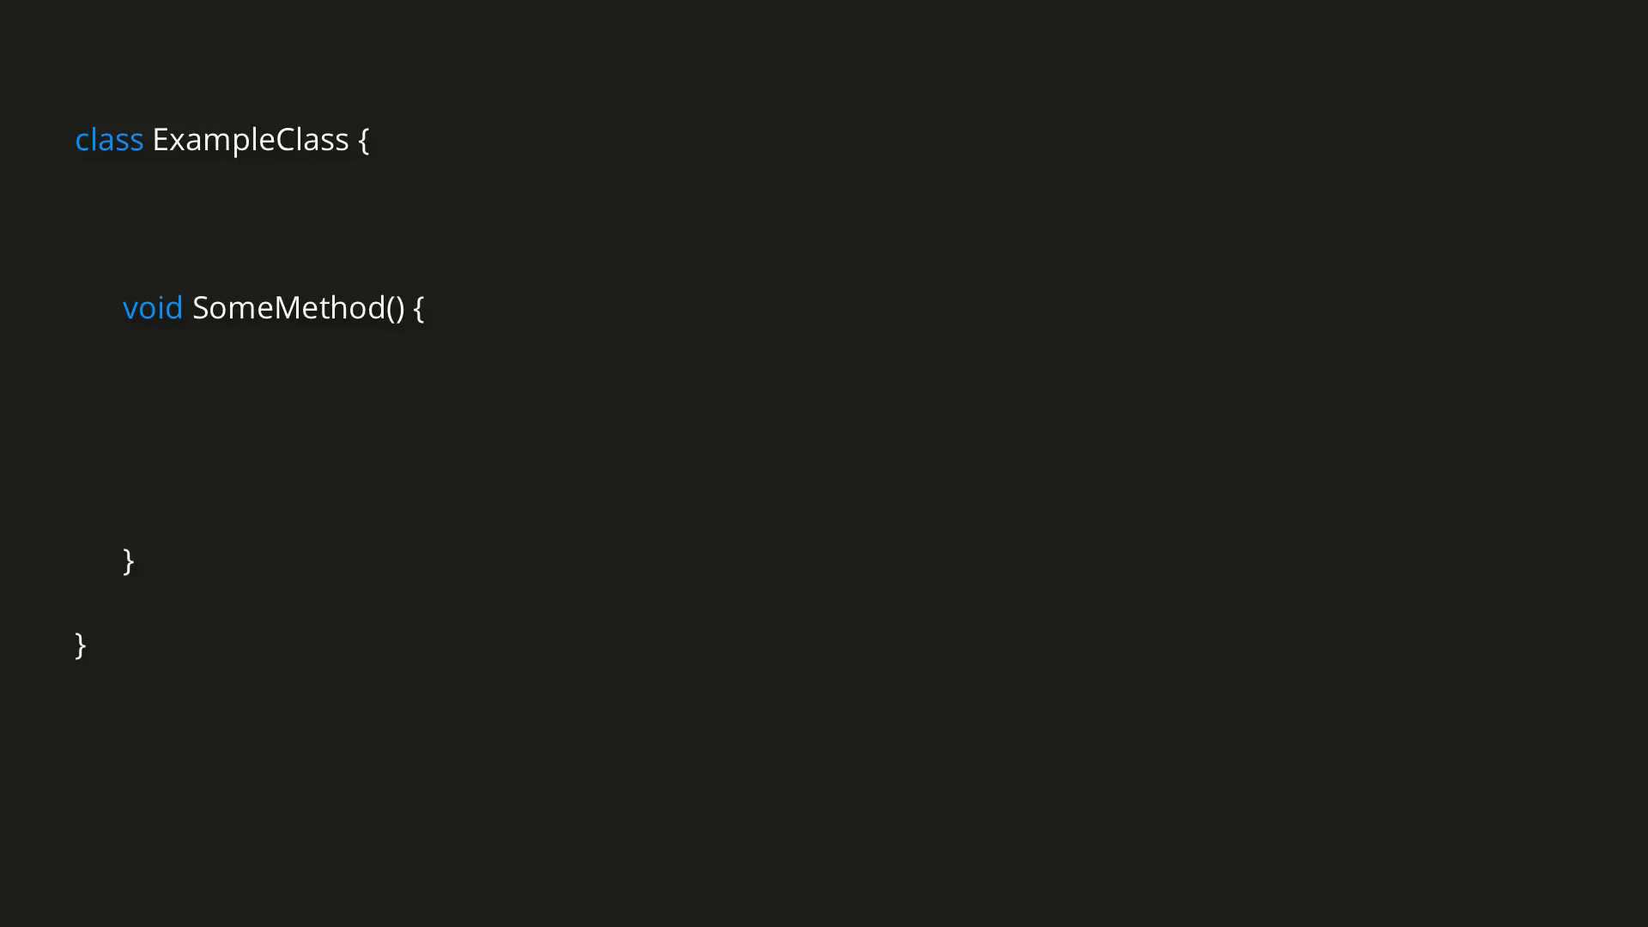
text(string[] possibleNames = {"Fred", "George", "Angelina", "Katie"};)
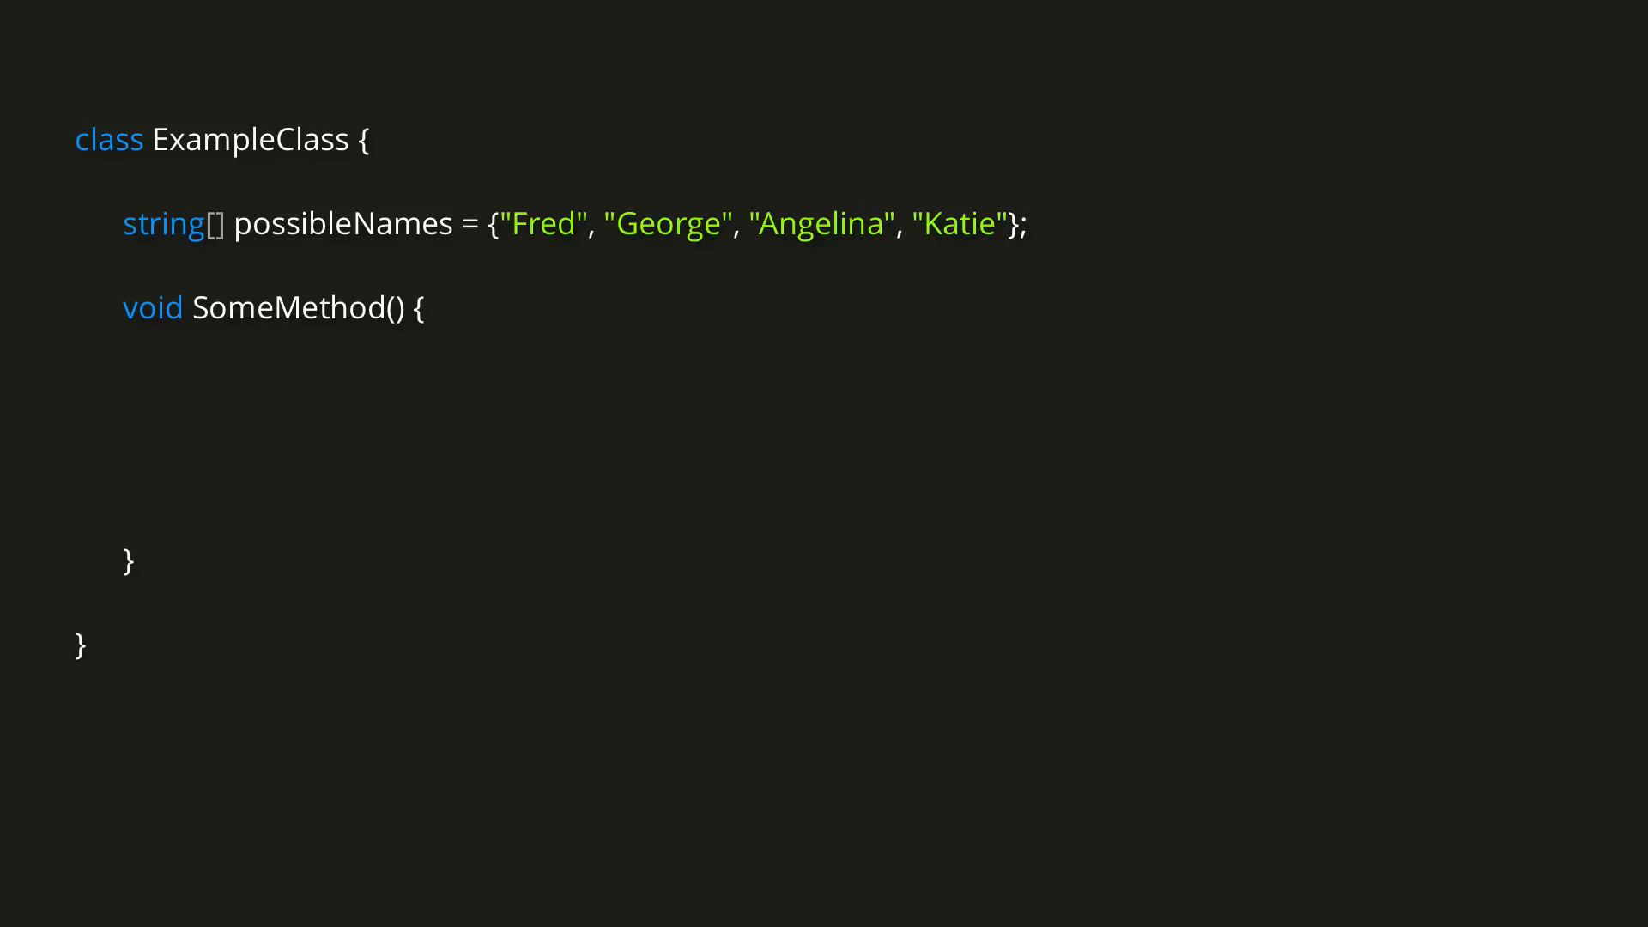
text(foreach)
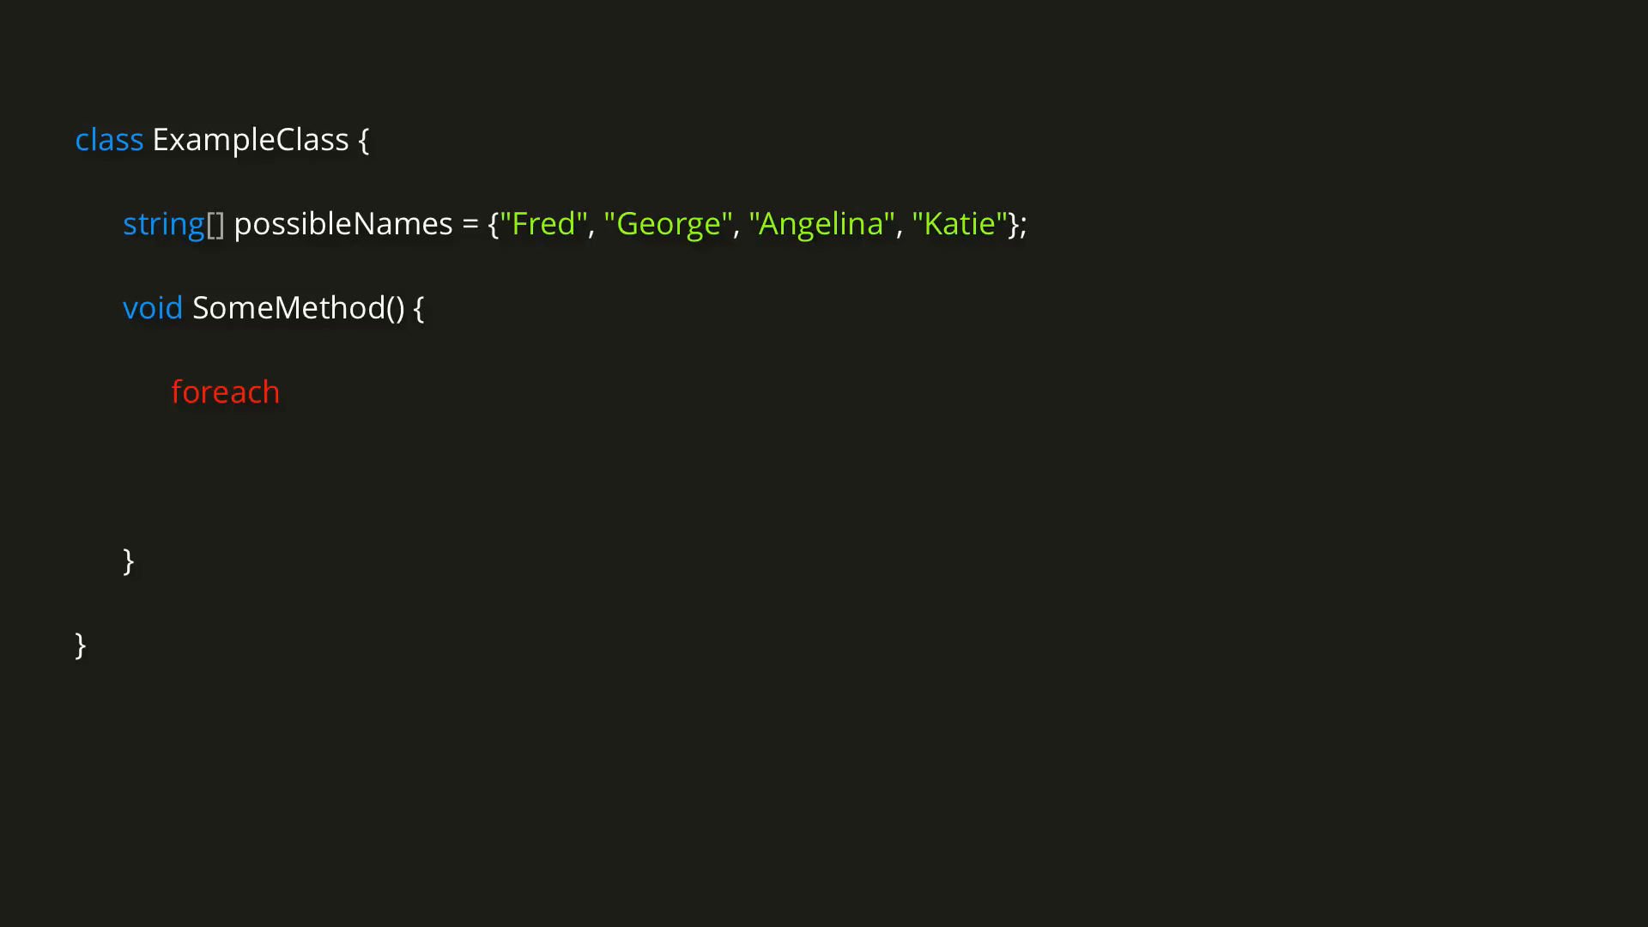
text((string name))
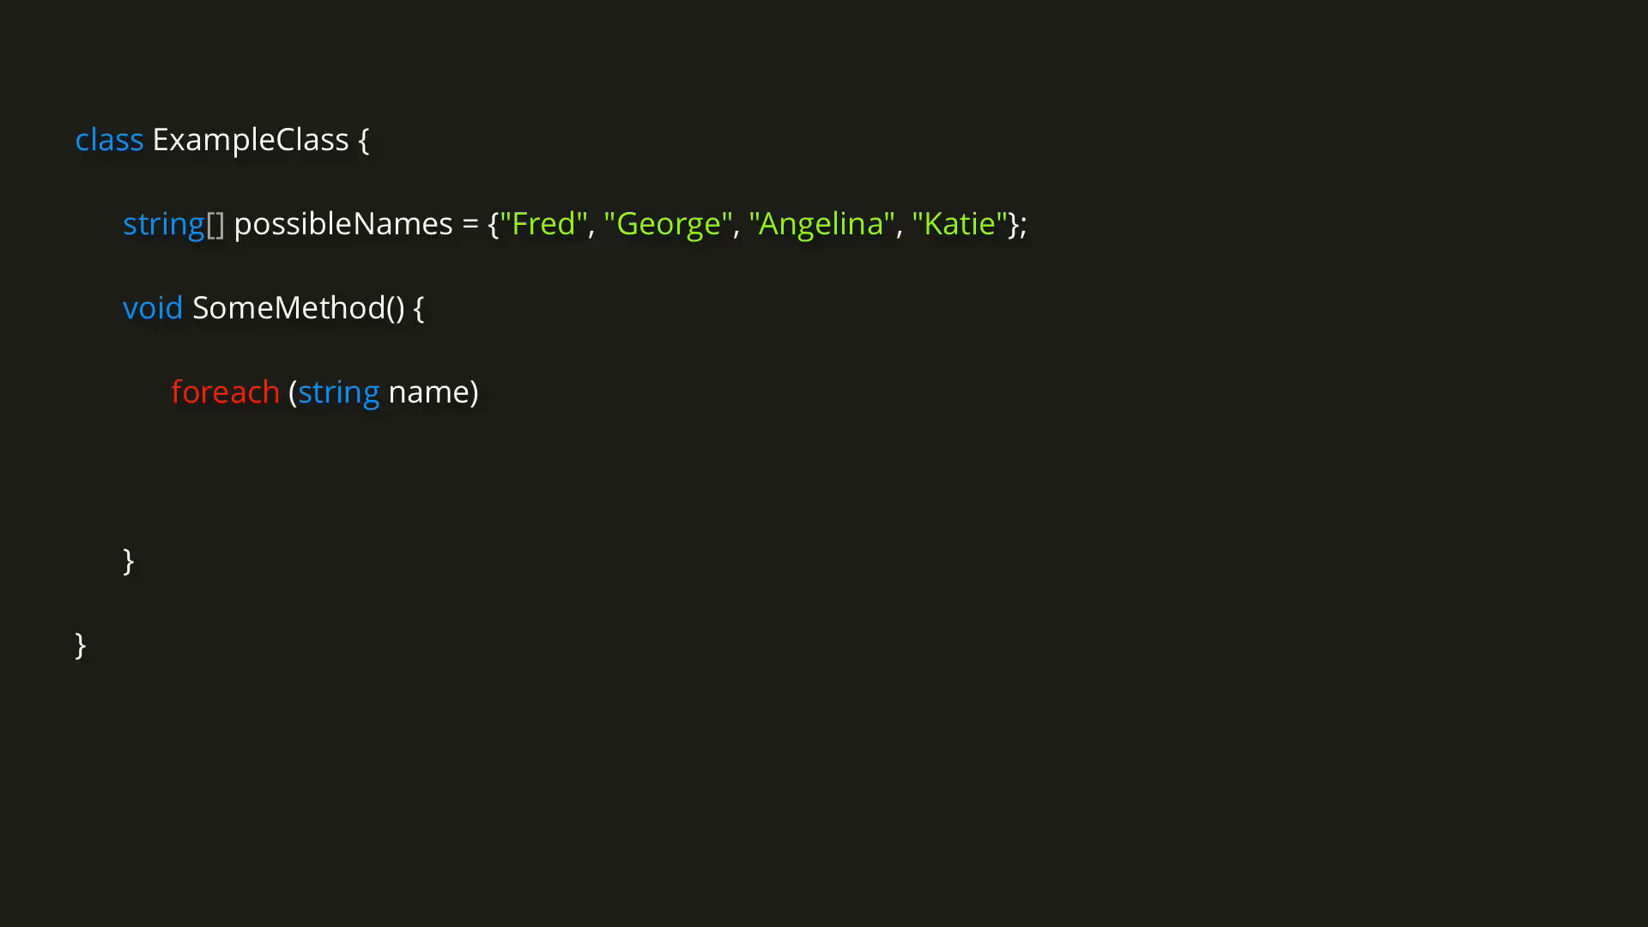
text(in possibleNames) {)
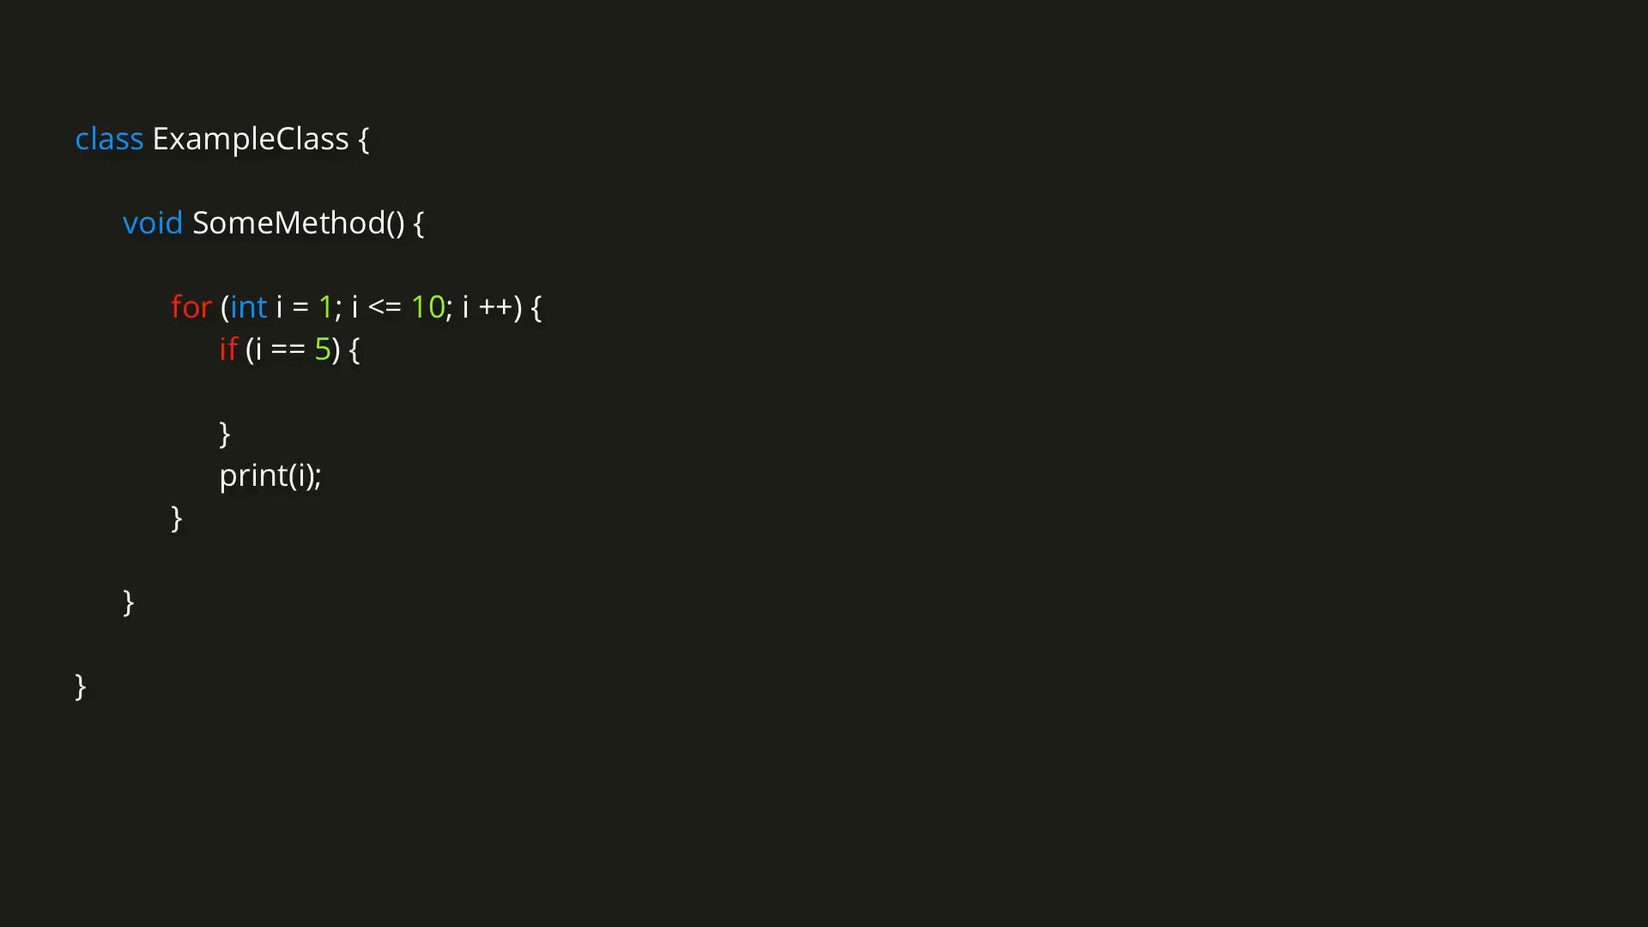
text(continue;)
text(if (i == 7) {)
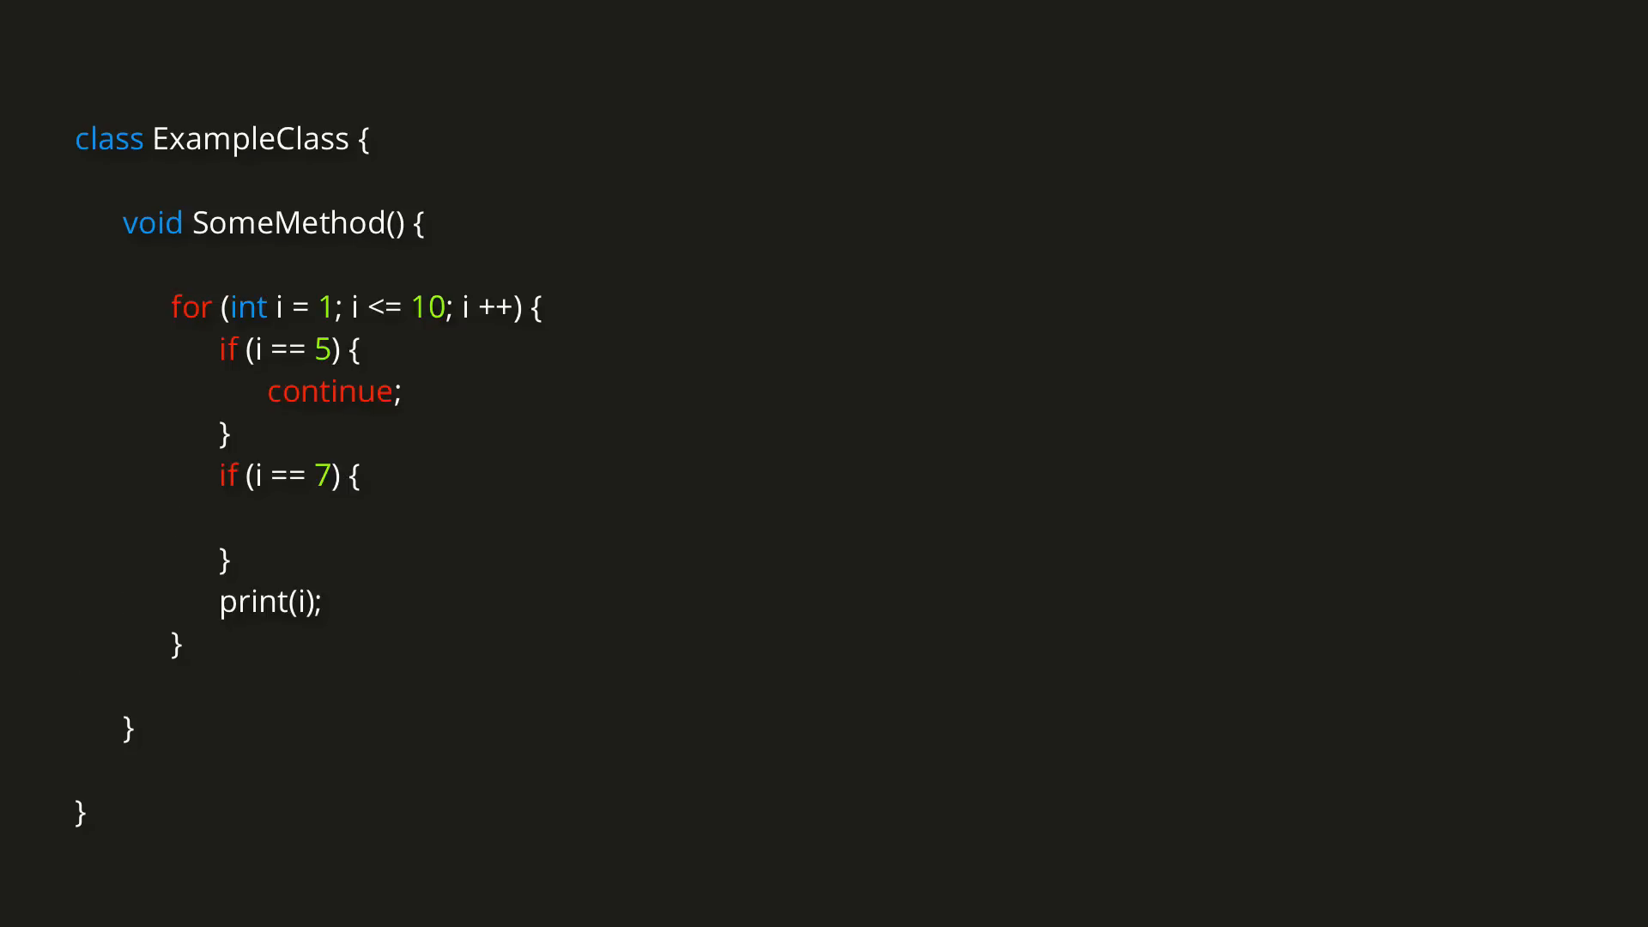
text(break;)
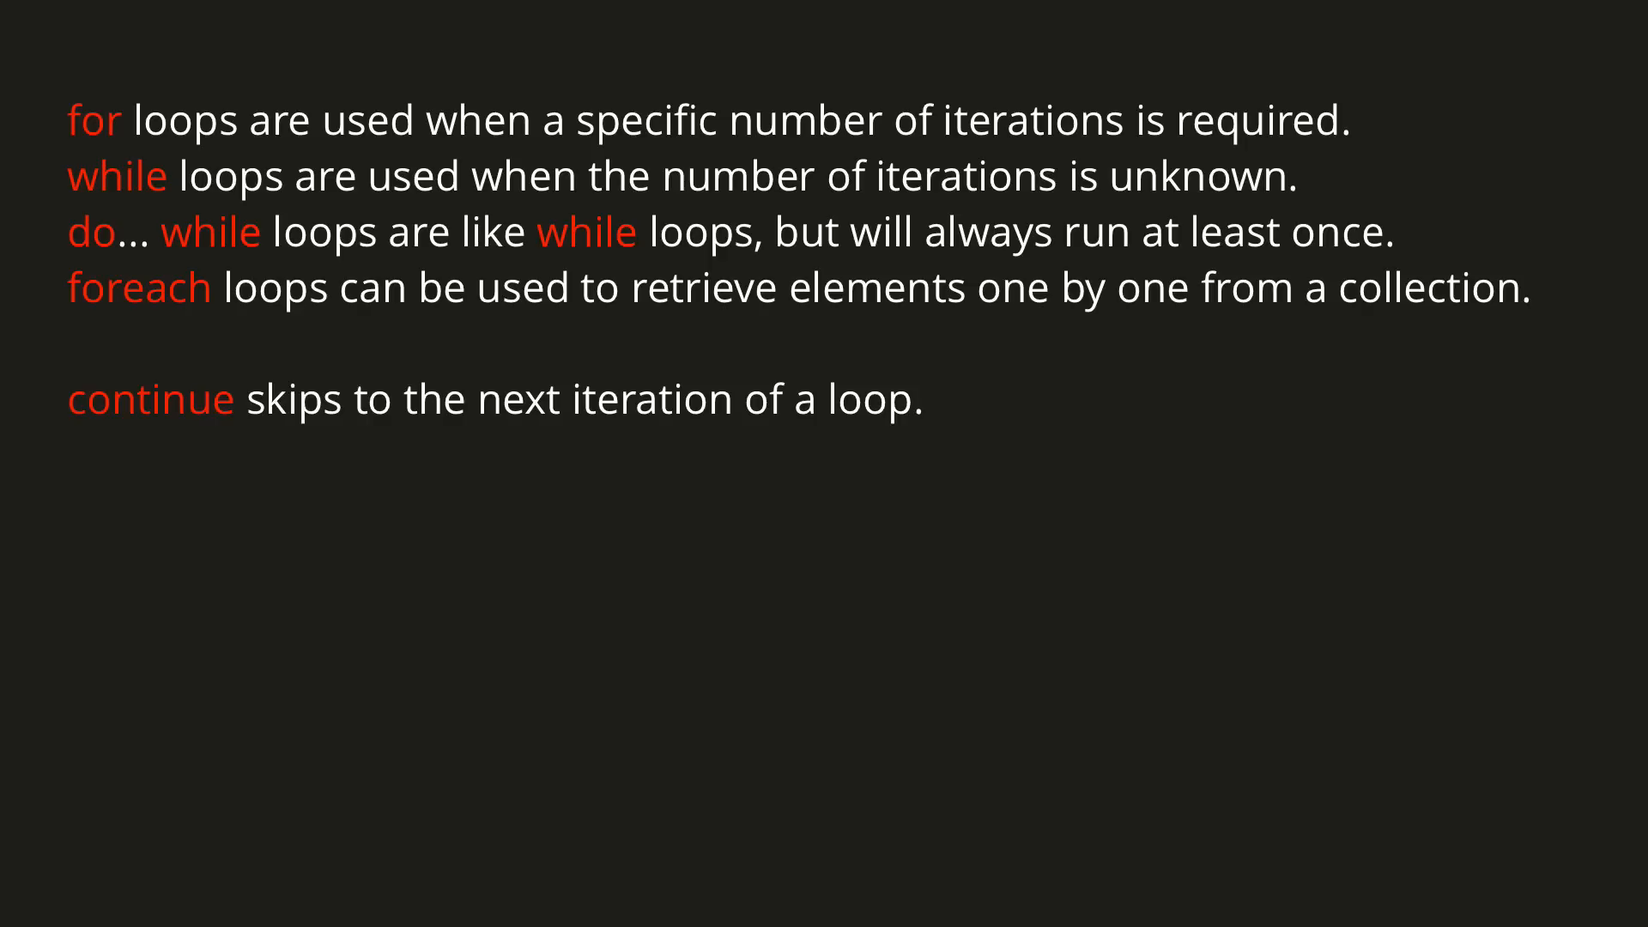
text(break terminates the loop immediately.)
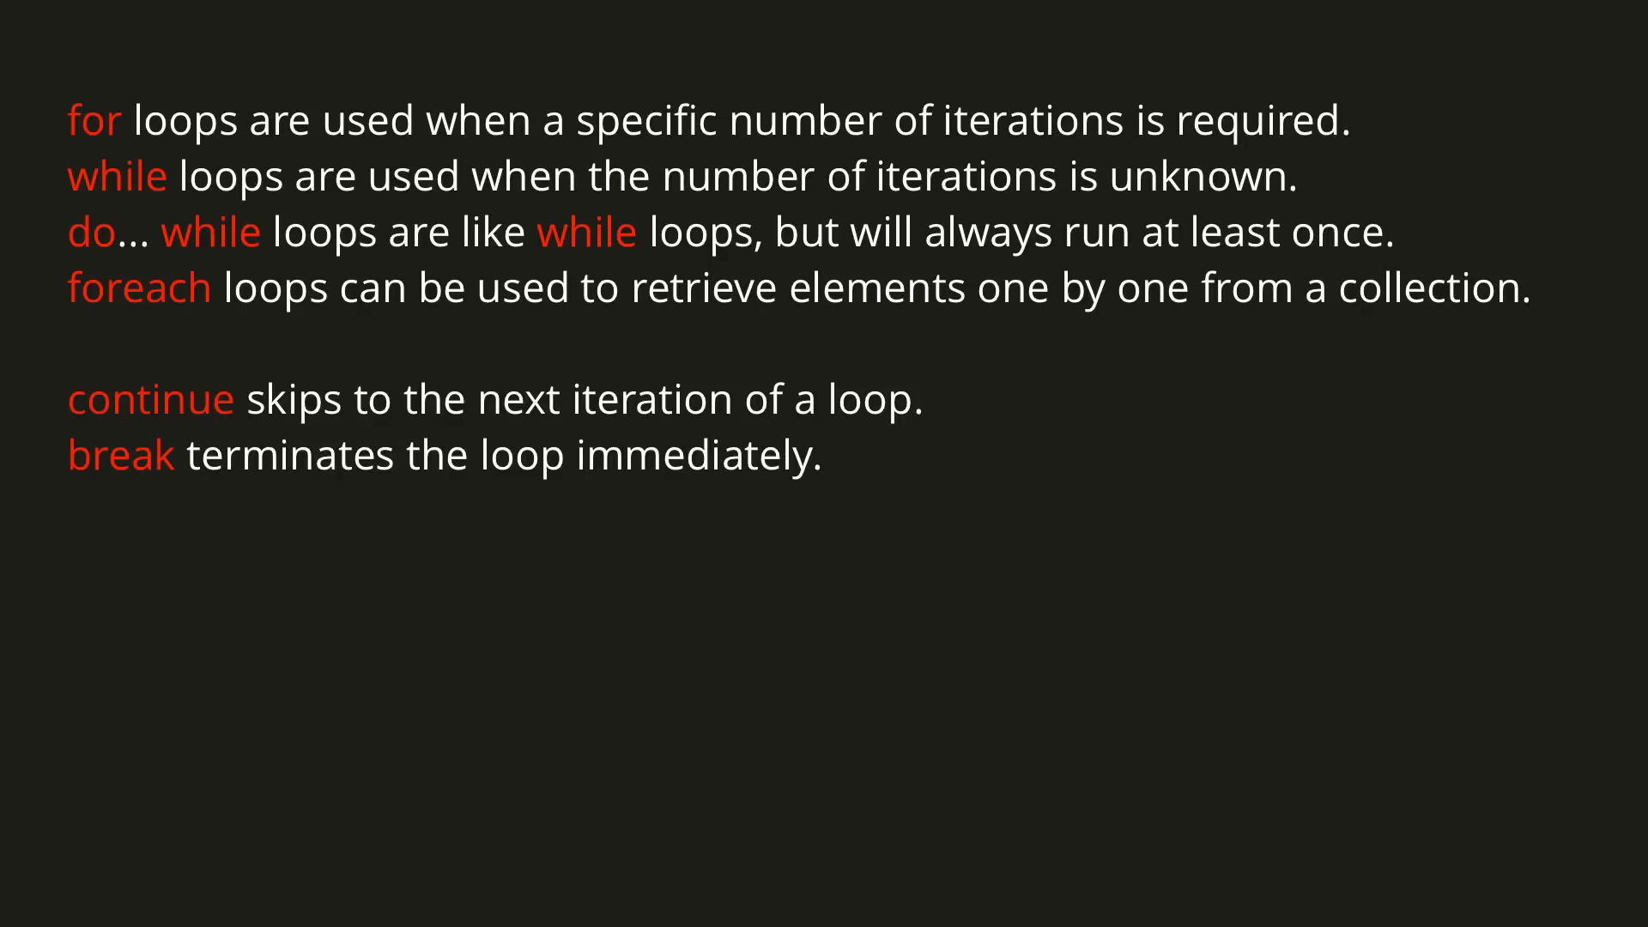